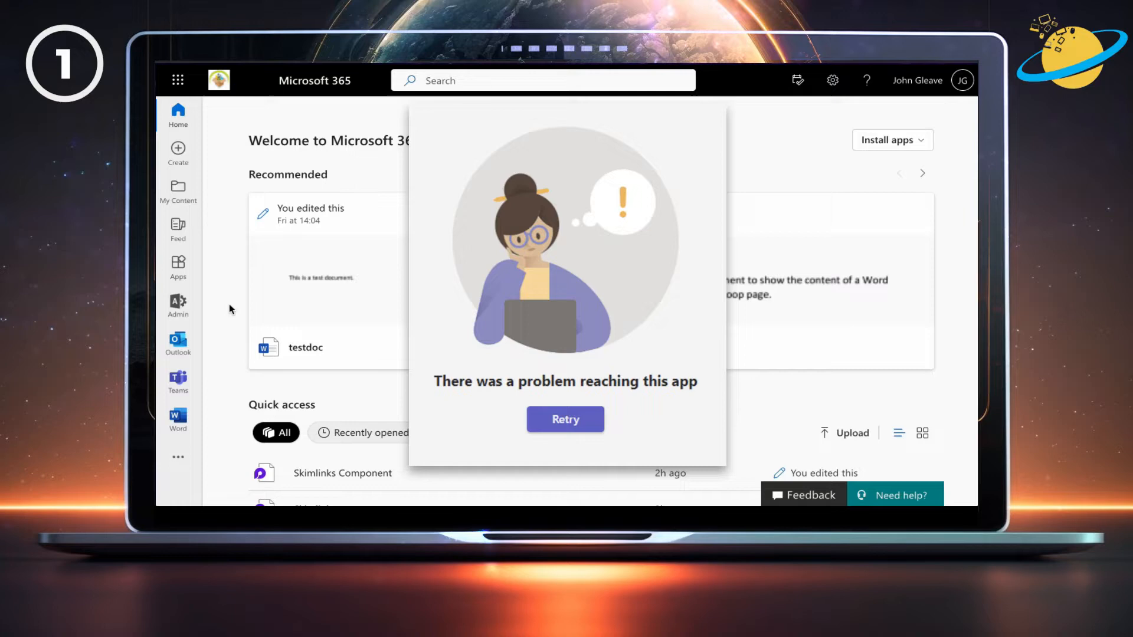
Step: Dismiss the app connection error and launch the Microsoft 365 admin center from the app launcher
left_click(564, 419)
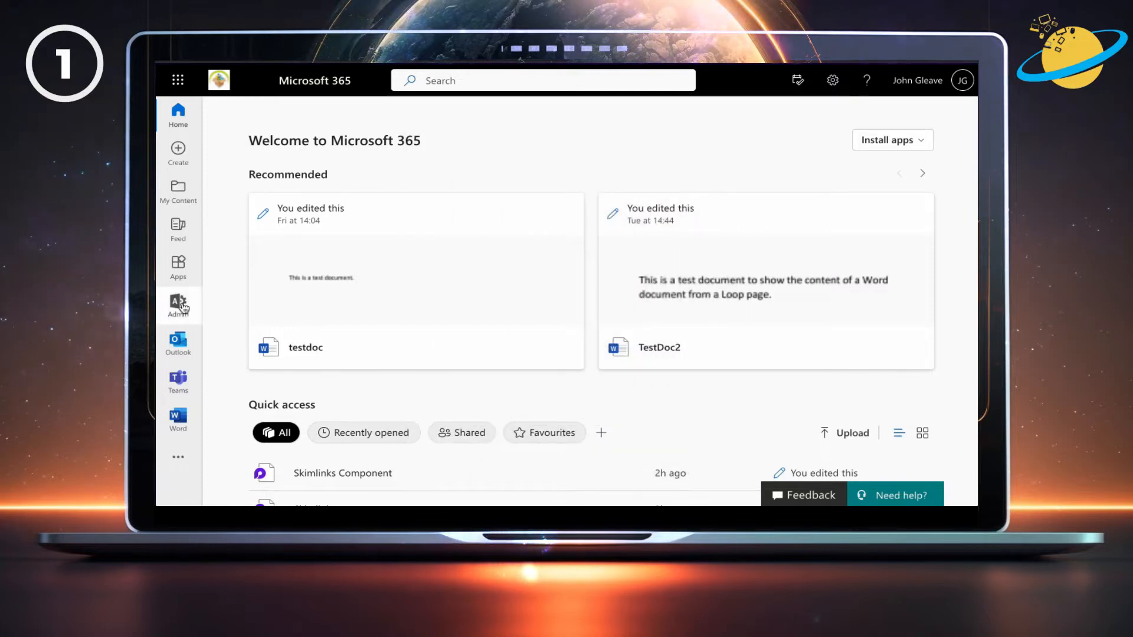
mouse_move(178, 152)
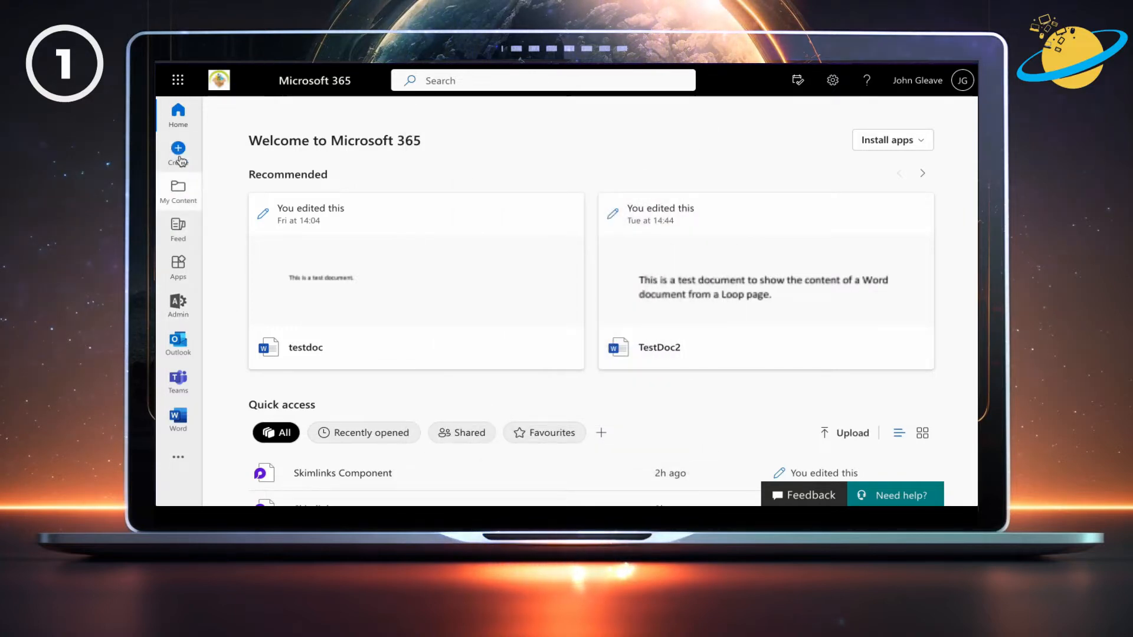
left_click(178, 80)
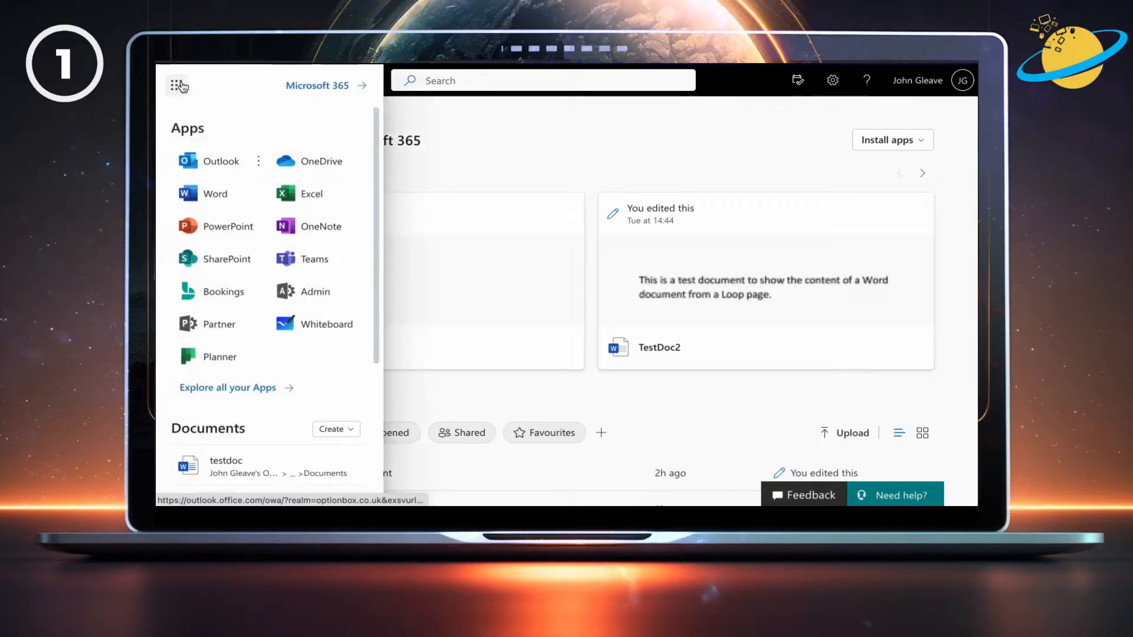
mouse_move(314, 291)
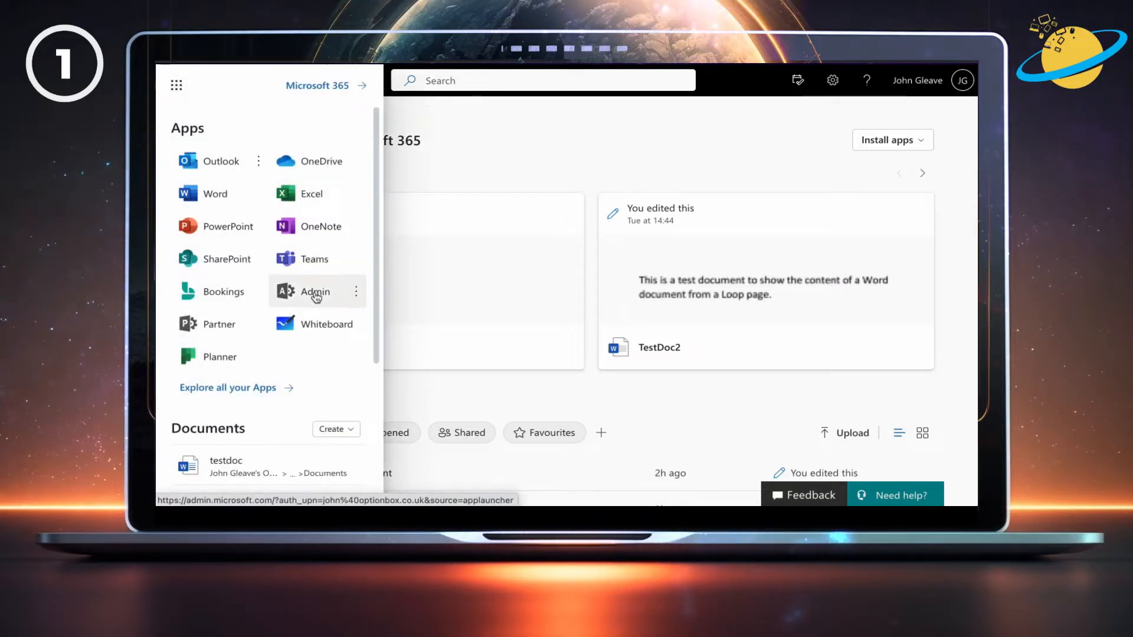
left_click(314, 292)
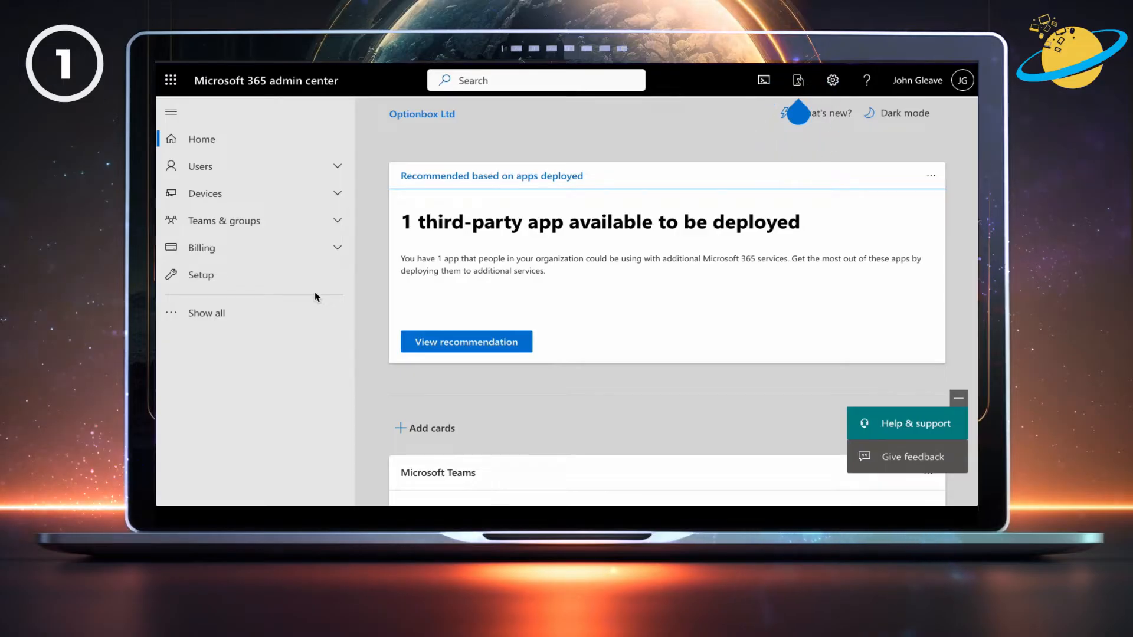
mouse_move(207, 312)
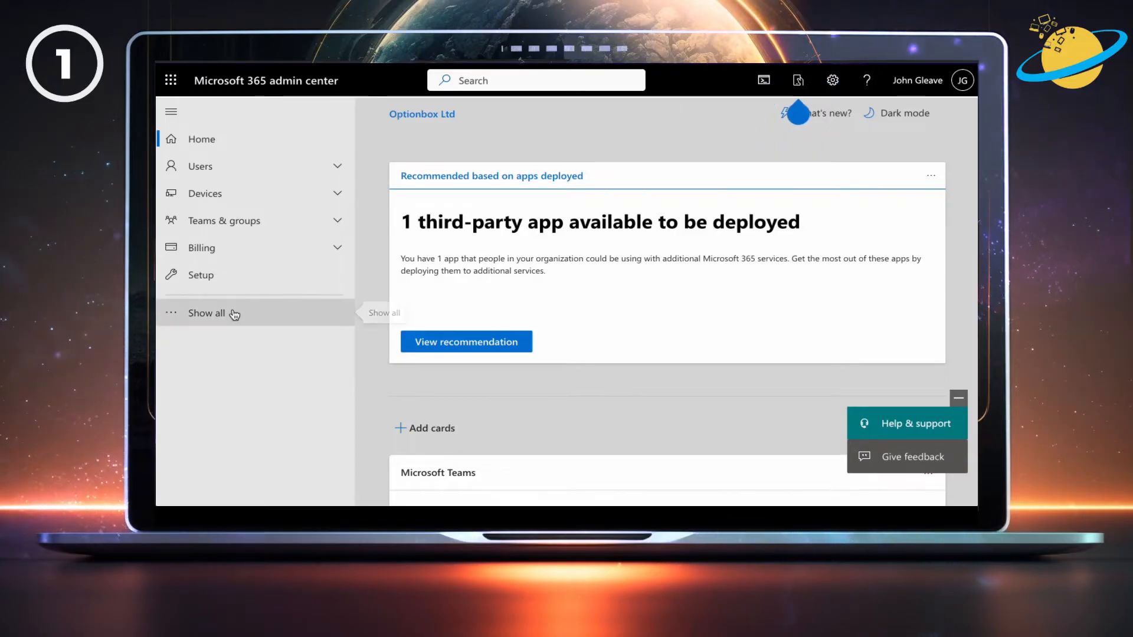
Step: Reveal all admin areas and go to the Teams admin center
left_click(206, 312)
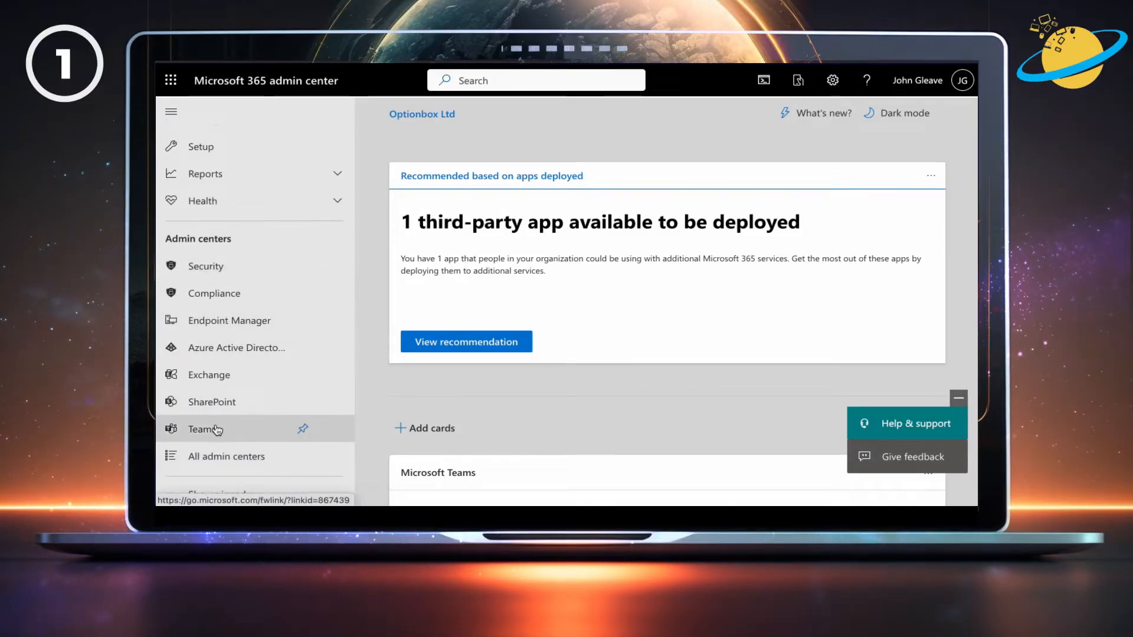
left_click(202, 430)
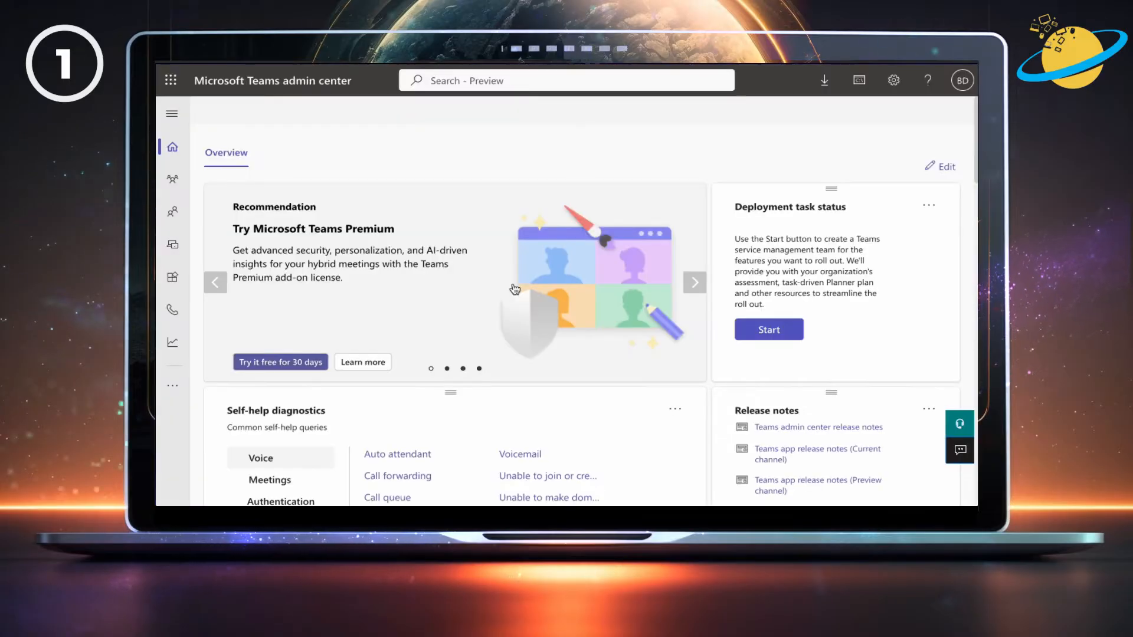
mouse_move(489, 277)
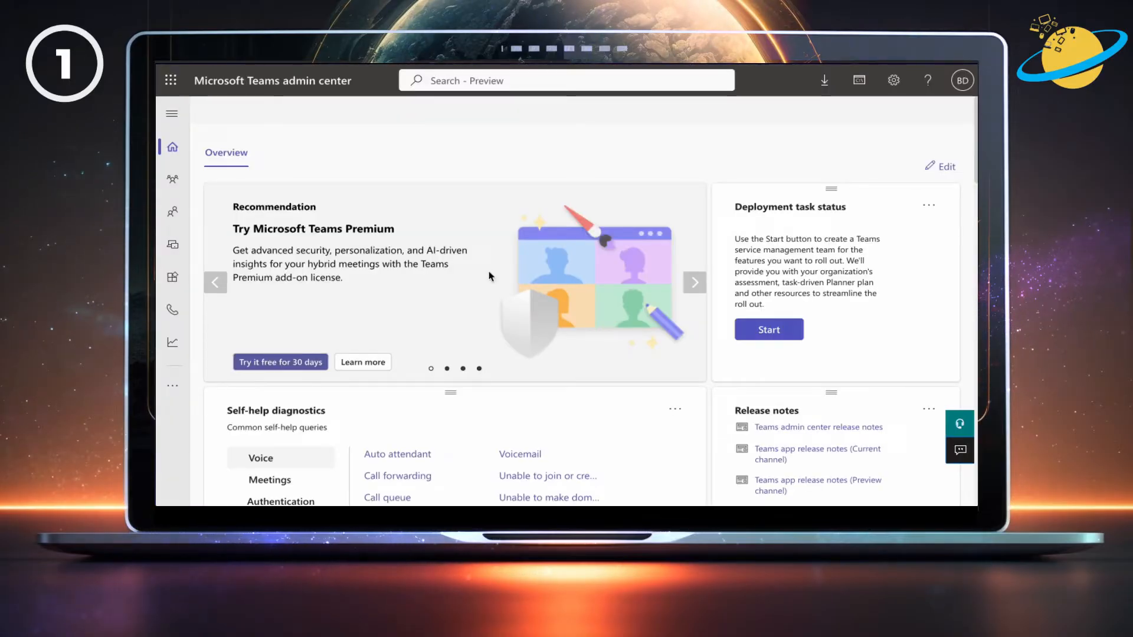
Step: Navigate through Teams apps to the Manage apps page
left_click(172, 113)
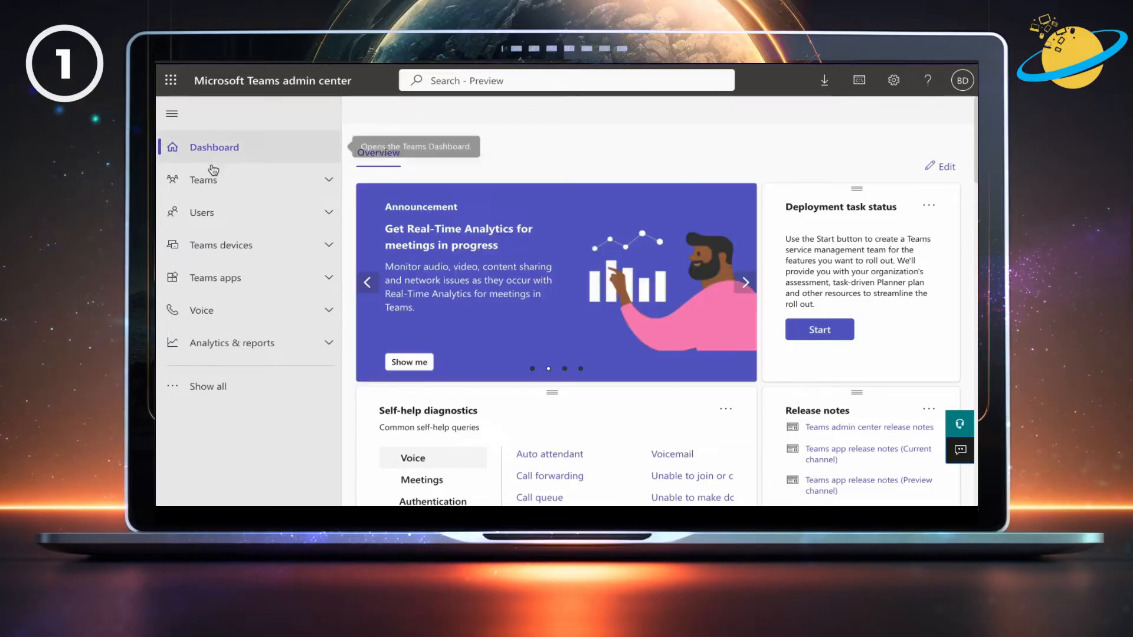
left_click(215, 277)
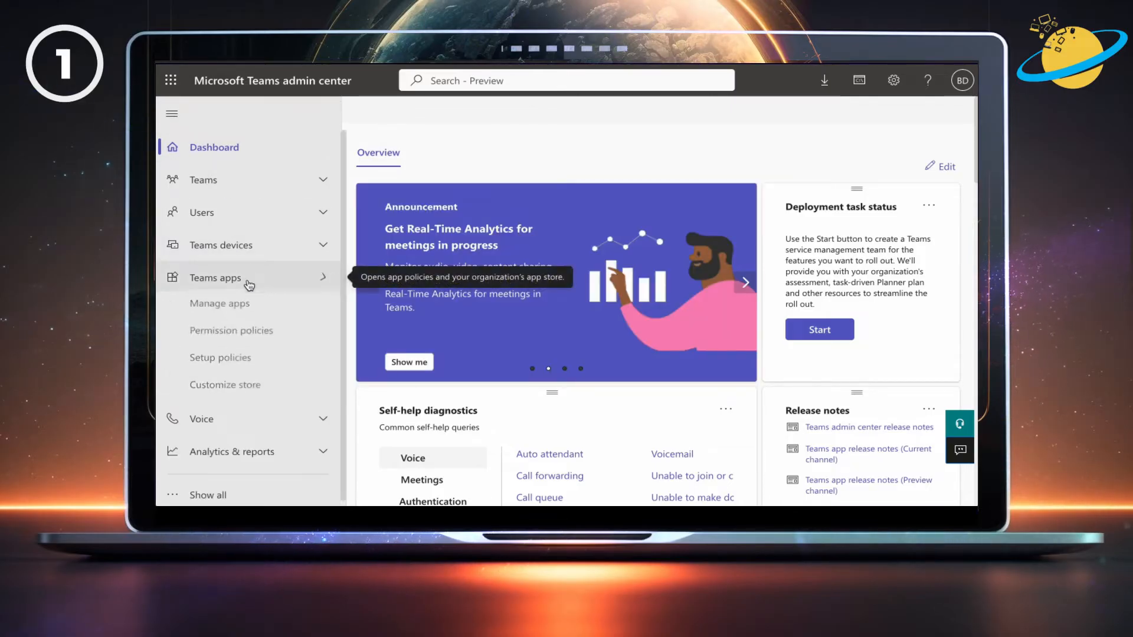
mouse_move(219, 307)
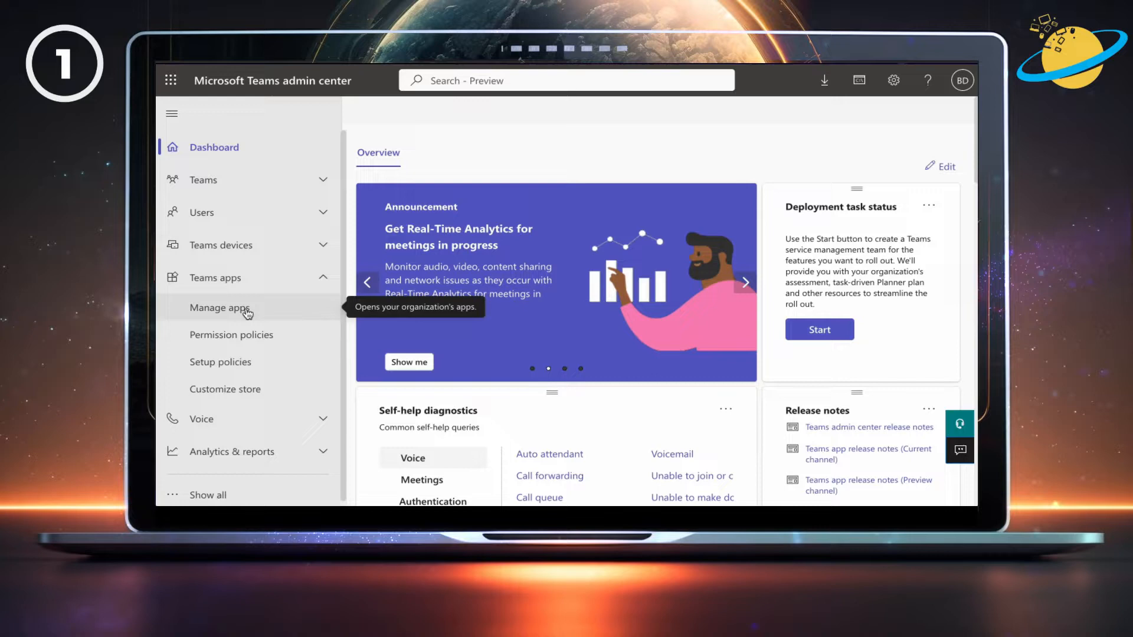
left_click(221, 307)
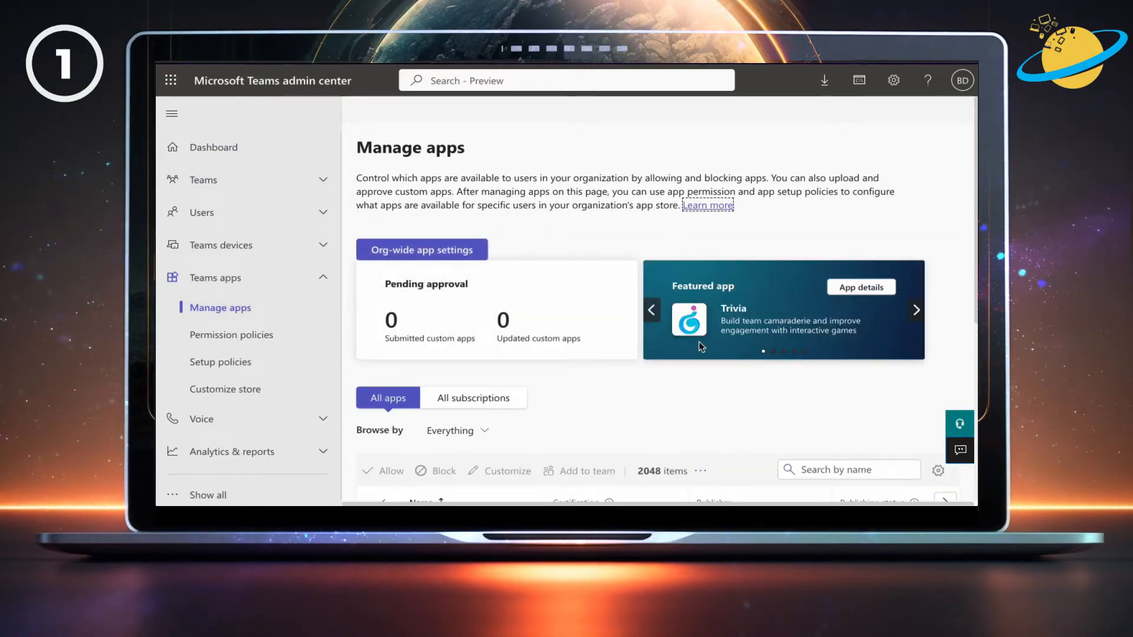
Step: Search for 'polly', select the Polly app and allow it for users, confirming the prompt
scroll("down", 3)
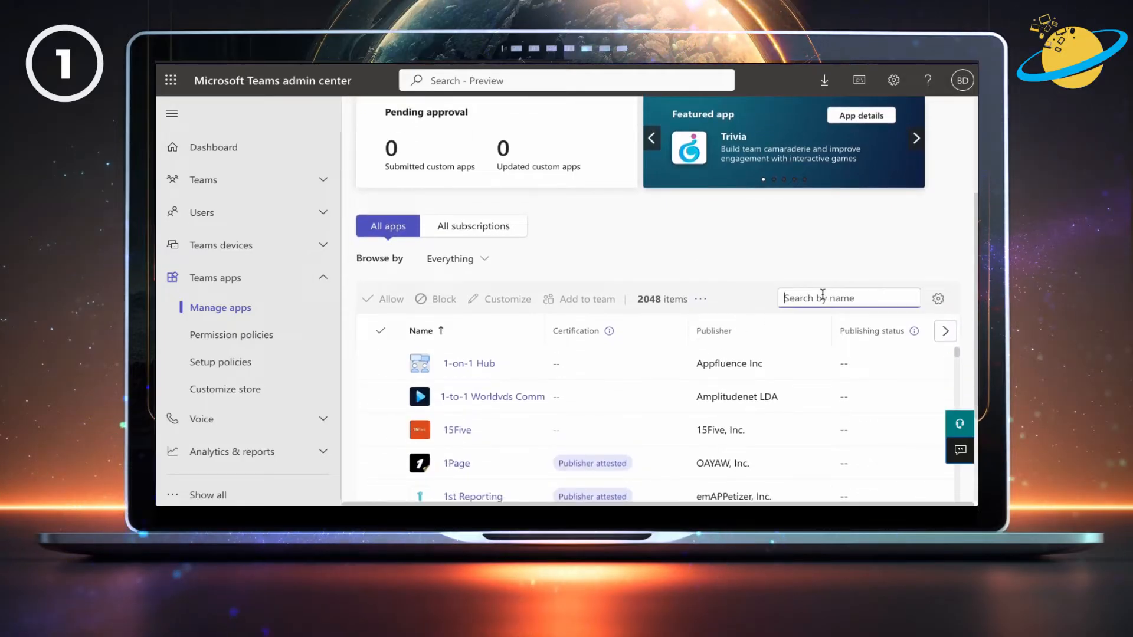
type("polly")
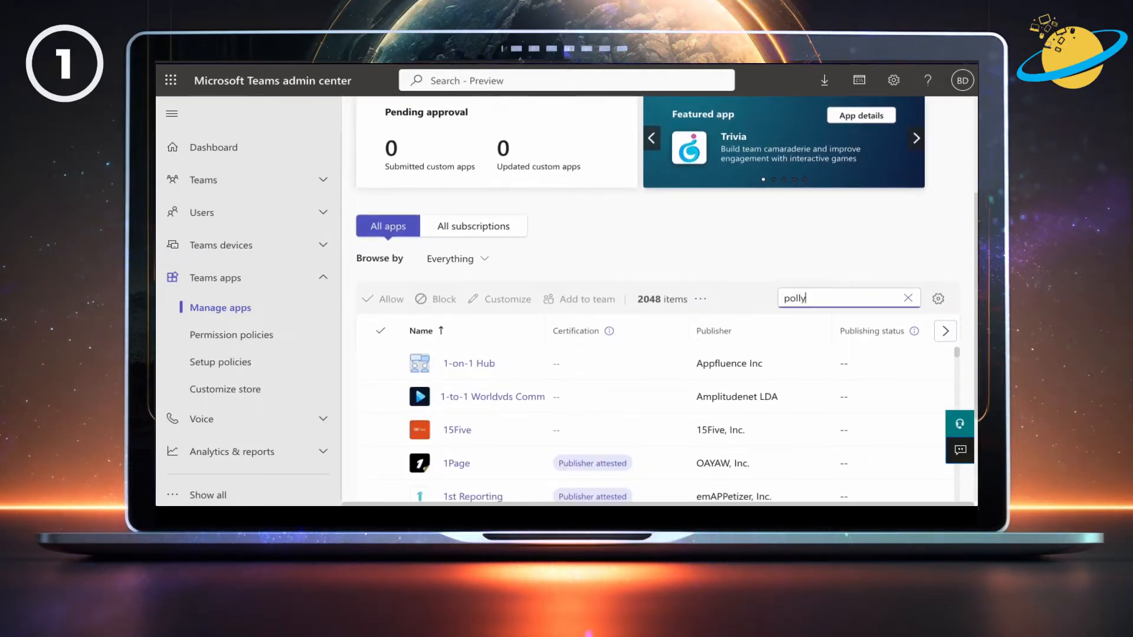
key("Enter")
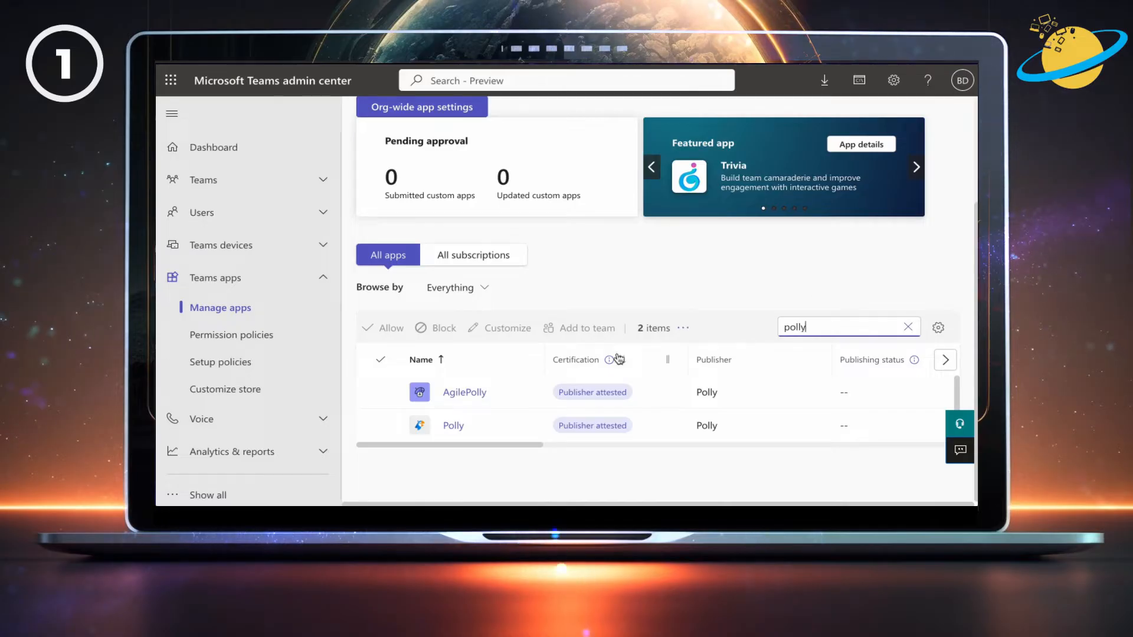
left_click(380, 425)
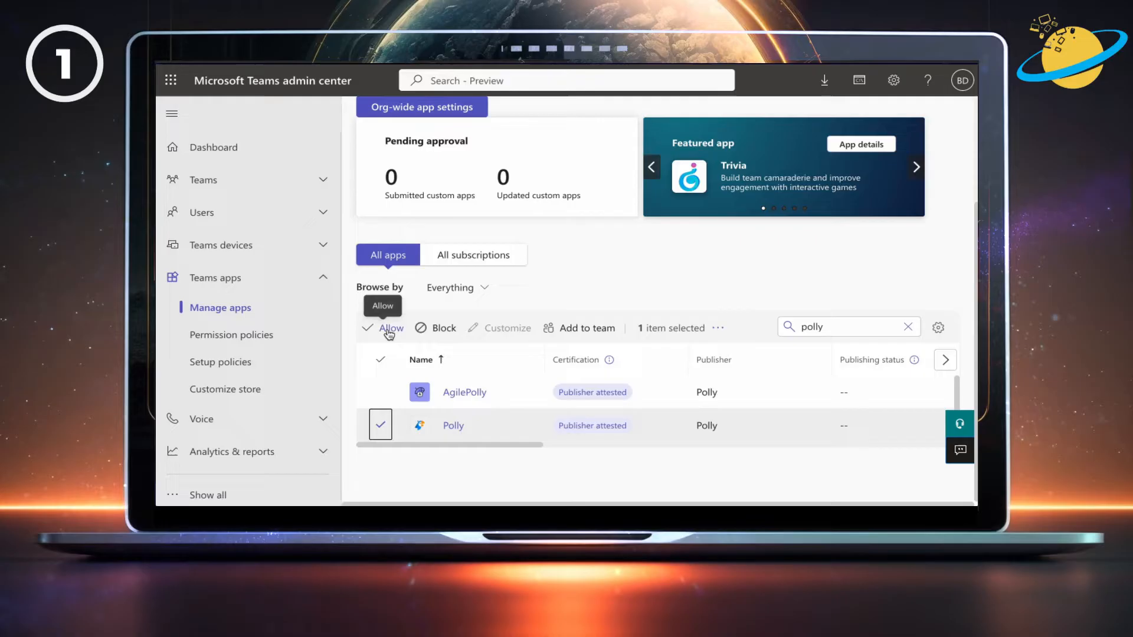
left_click(390, 327)
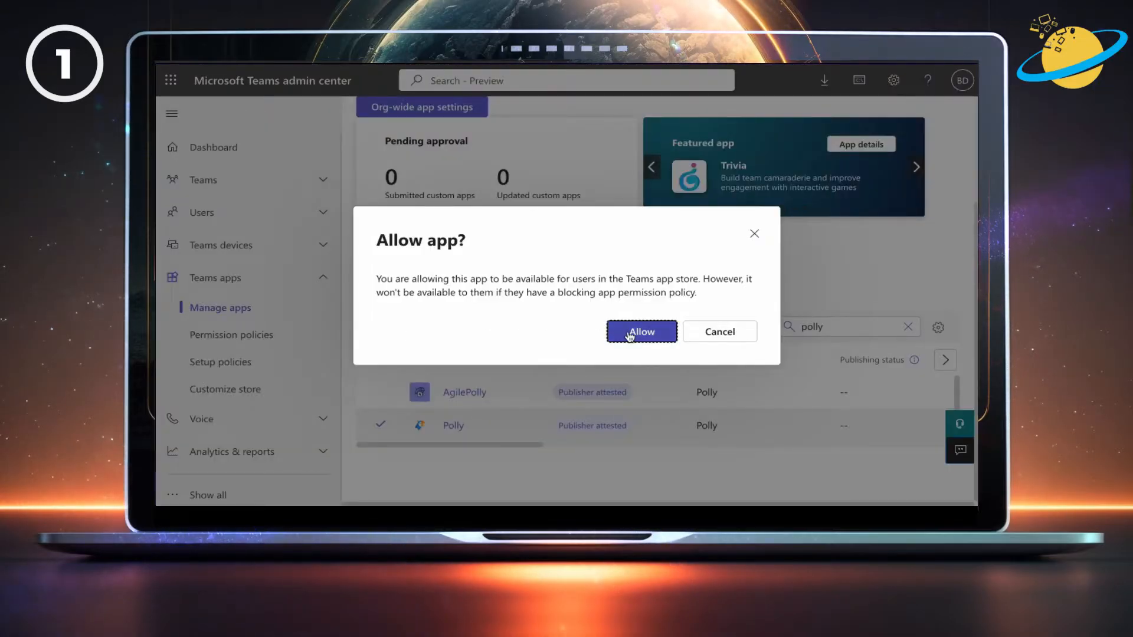
left_click(640, 331)
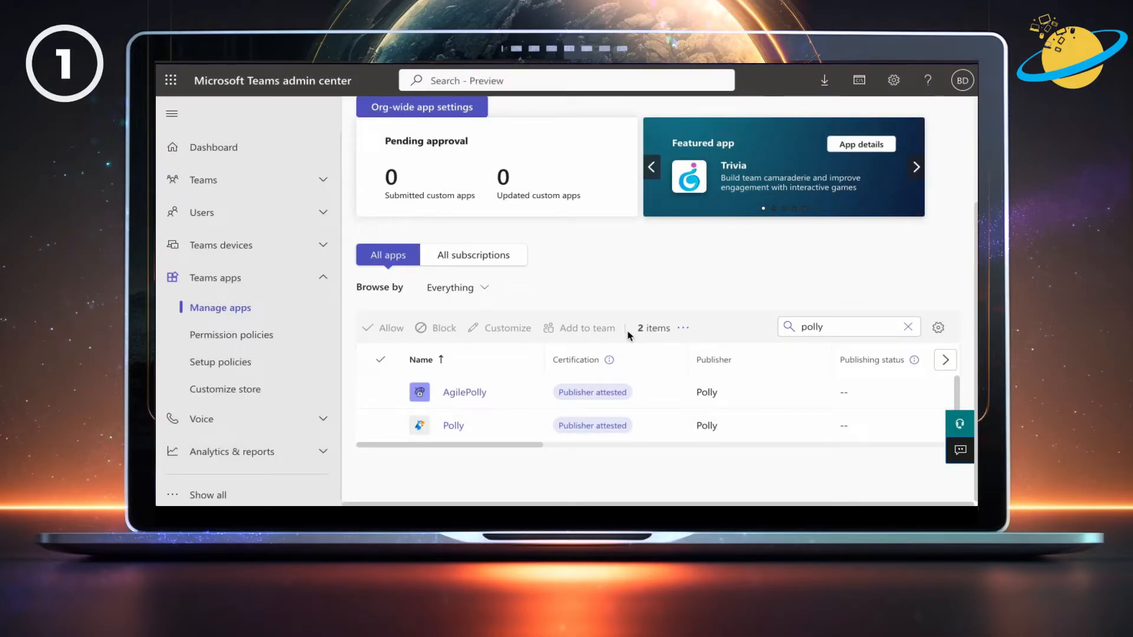
mouse_move(615, 334)
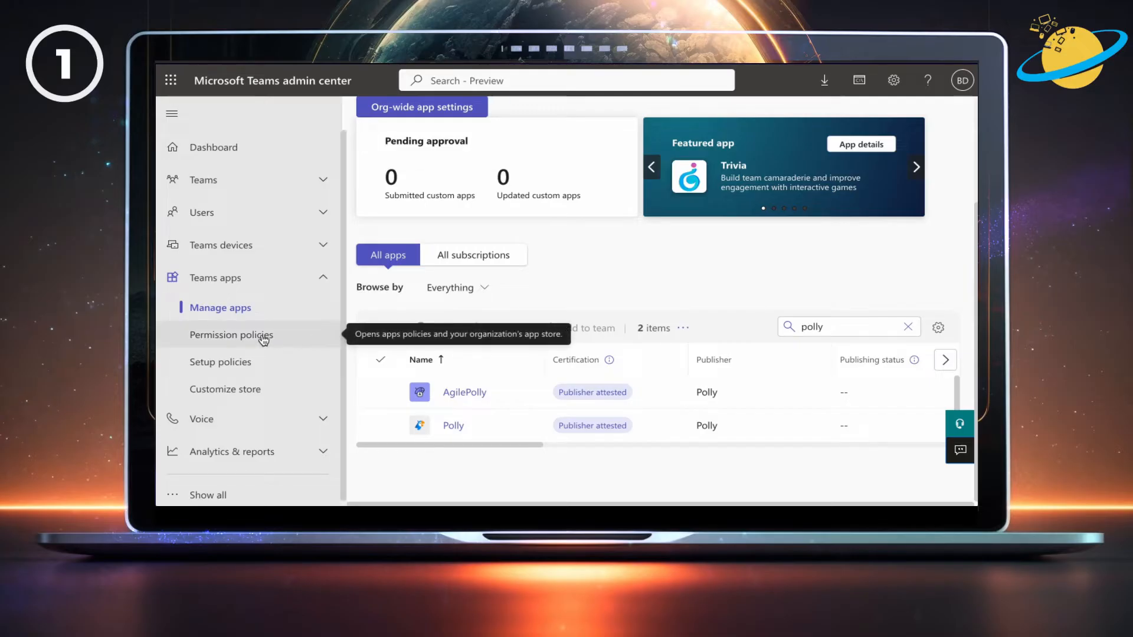
Step: Review the Global (Org-wide default) permission policy's Microsoft, third-party and custom app settings
left_click(231, 334)
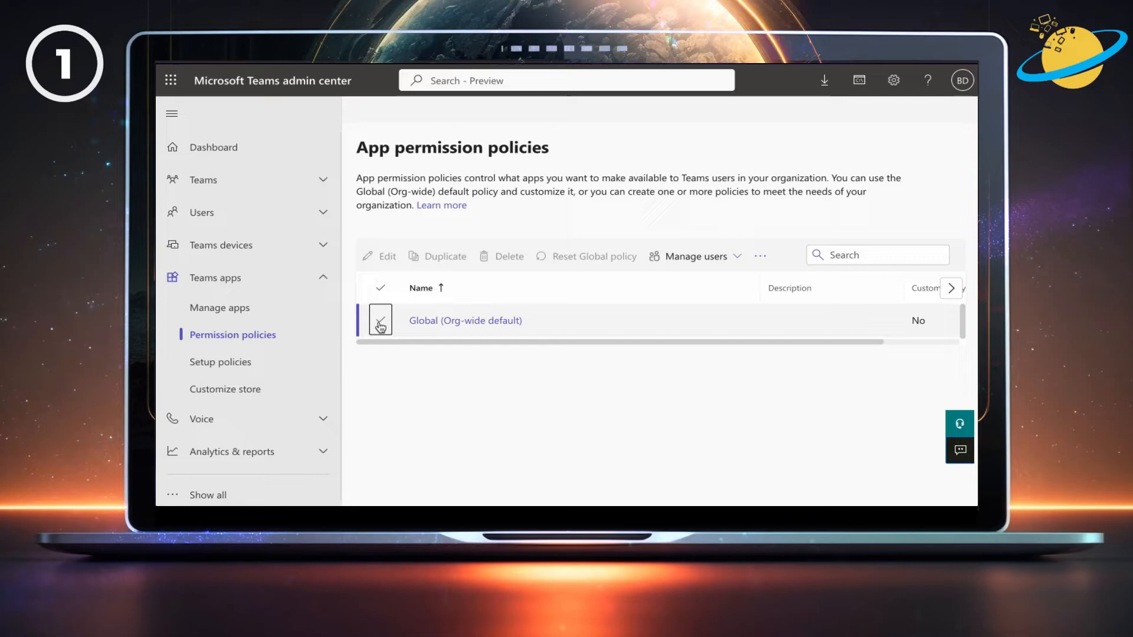
left_click(382, 320)
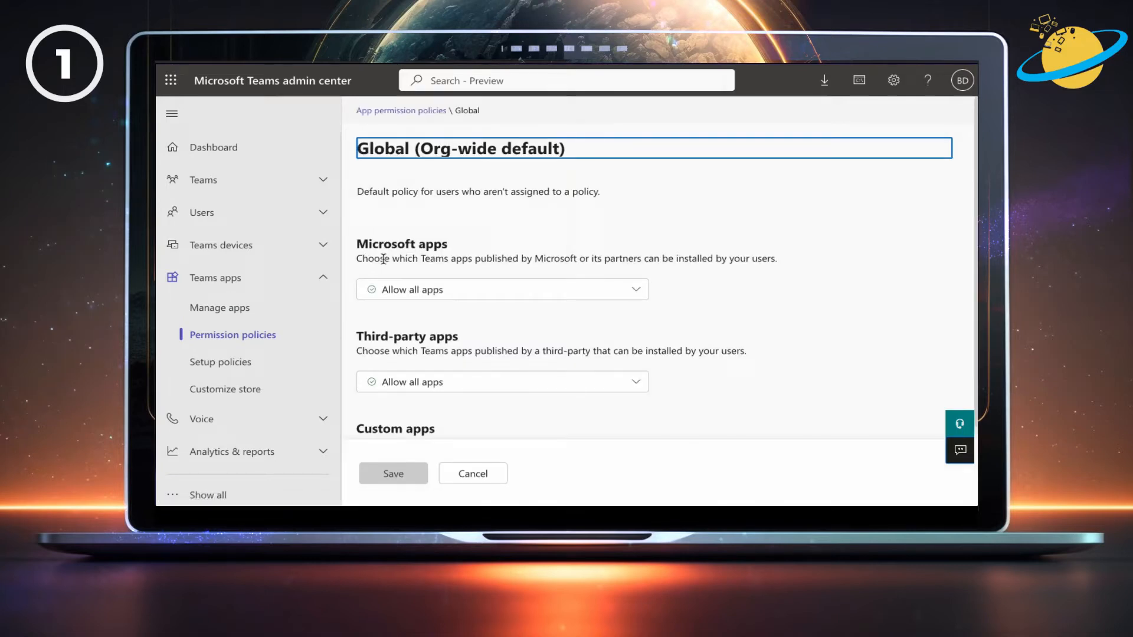
scroll("down", 3)
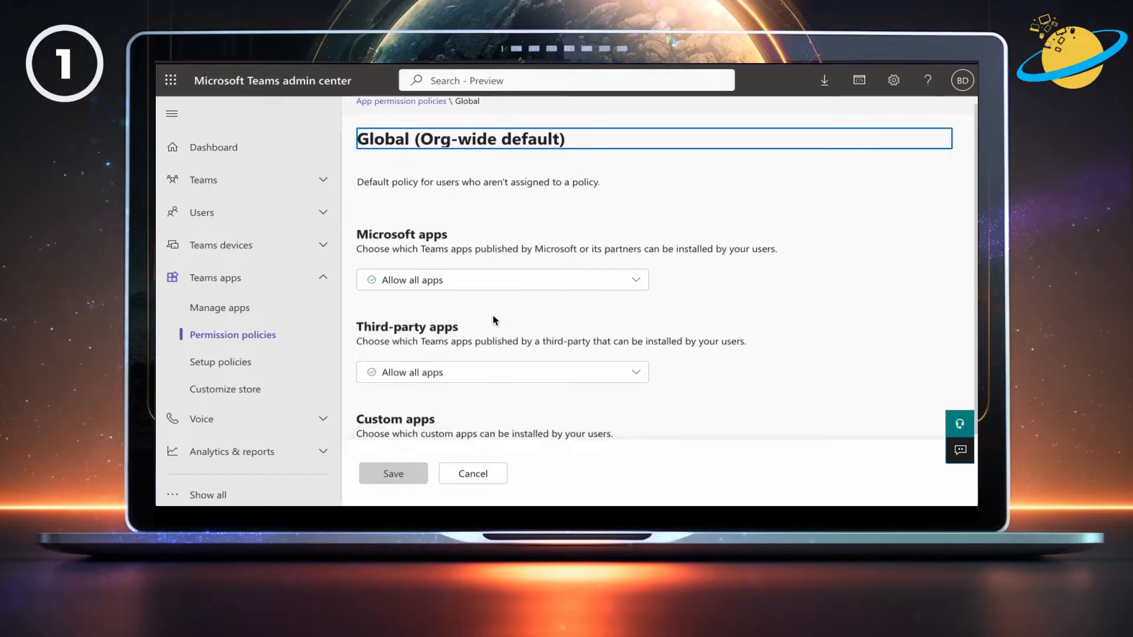
scroll("down", 3)
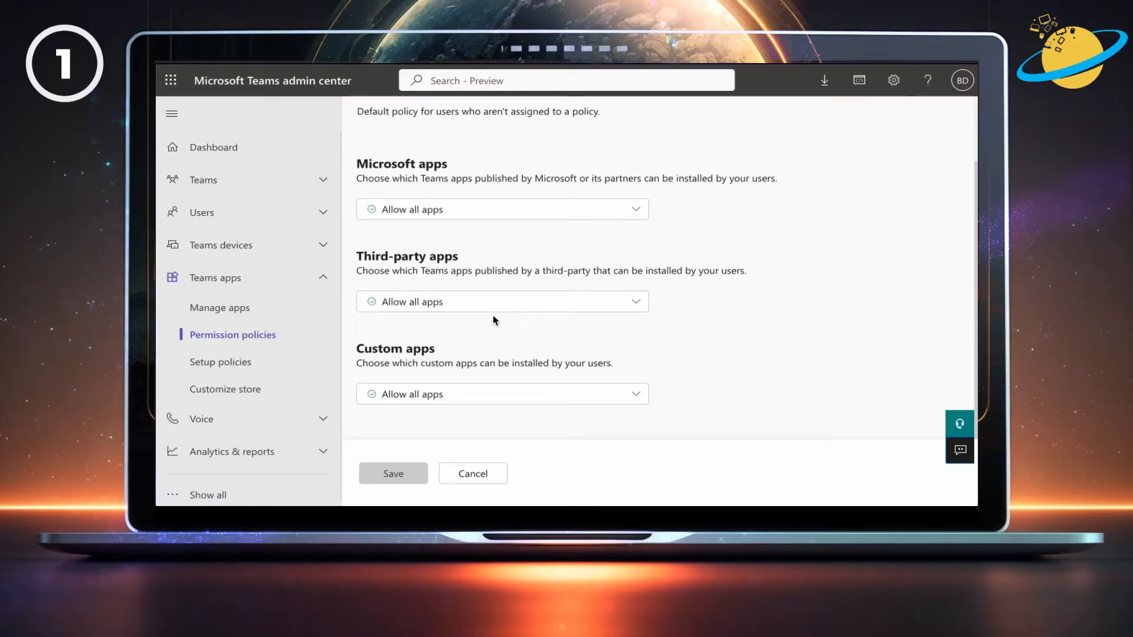
left_click(501, 301)
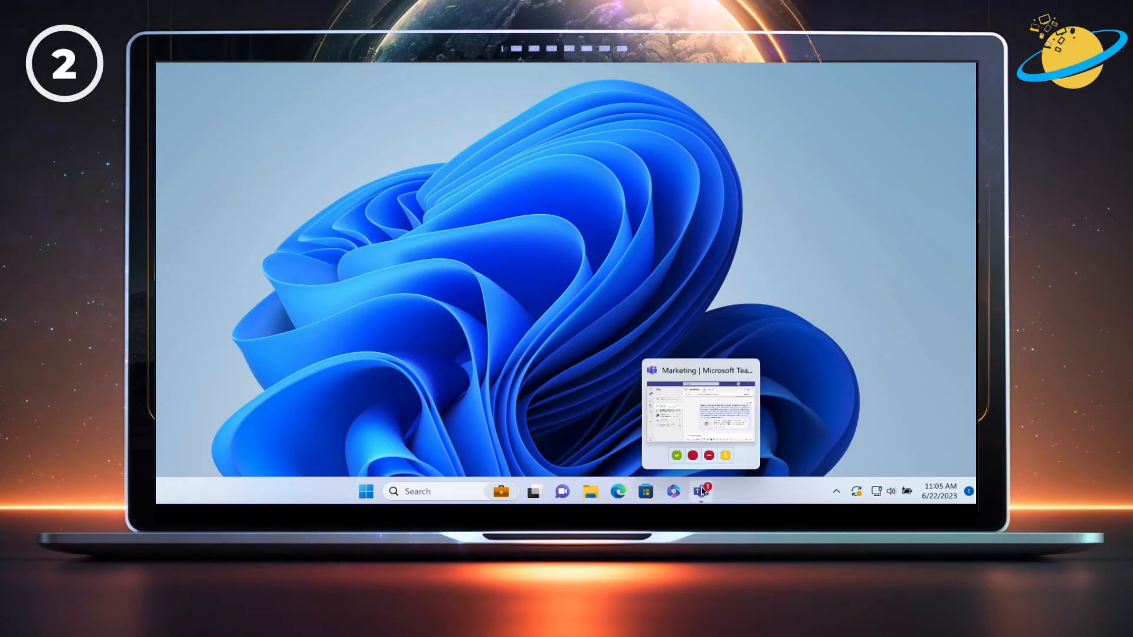
Step: Quit the Teams desktop client from the taskbar and bring up File Explorer
right_click(700, 491)
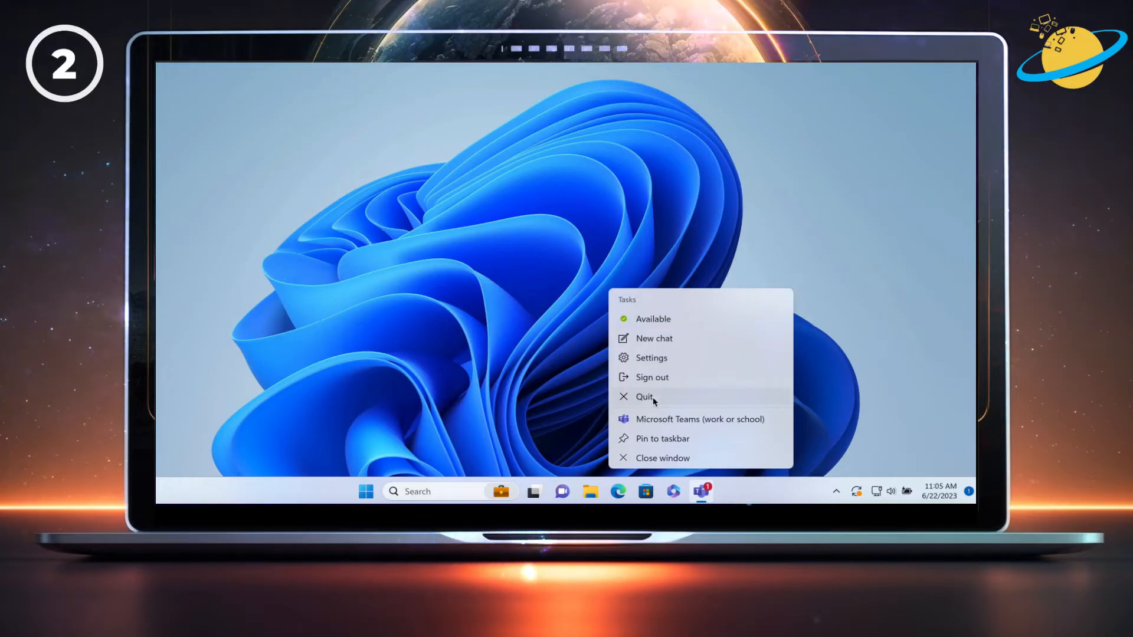
left_click(644, 396)
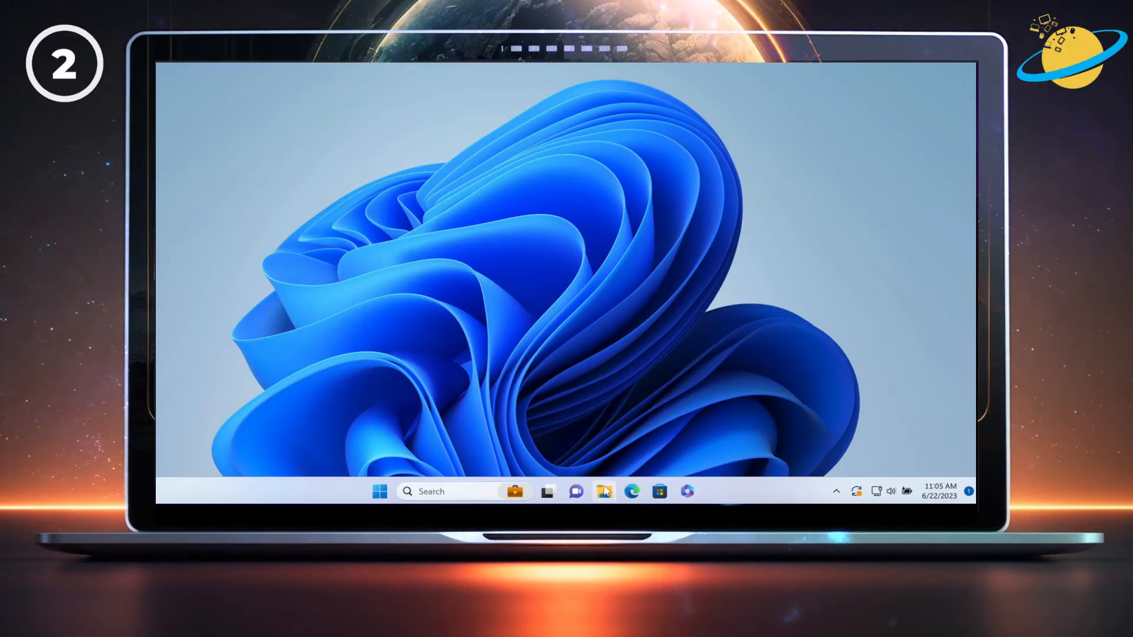
left_click(604, 491)
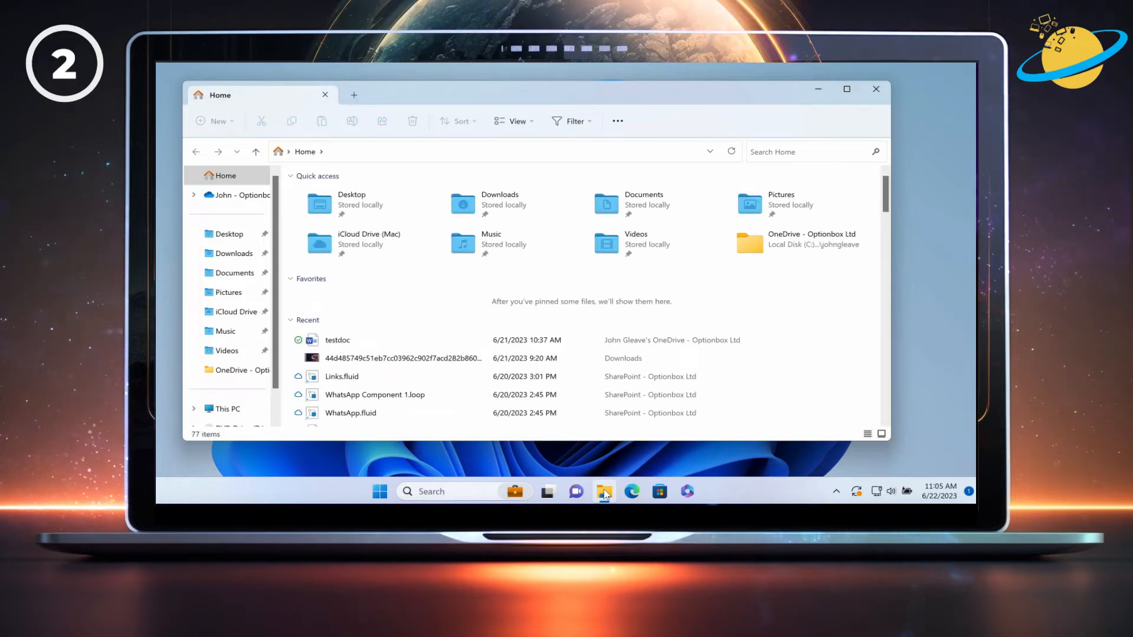
mouse_move(402, 156)
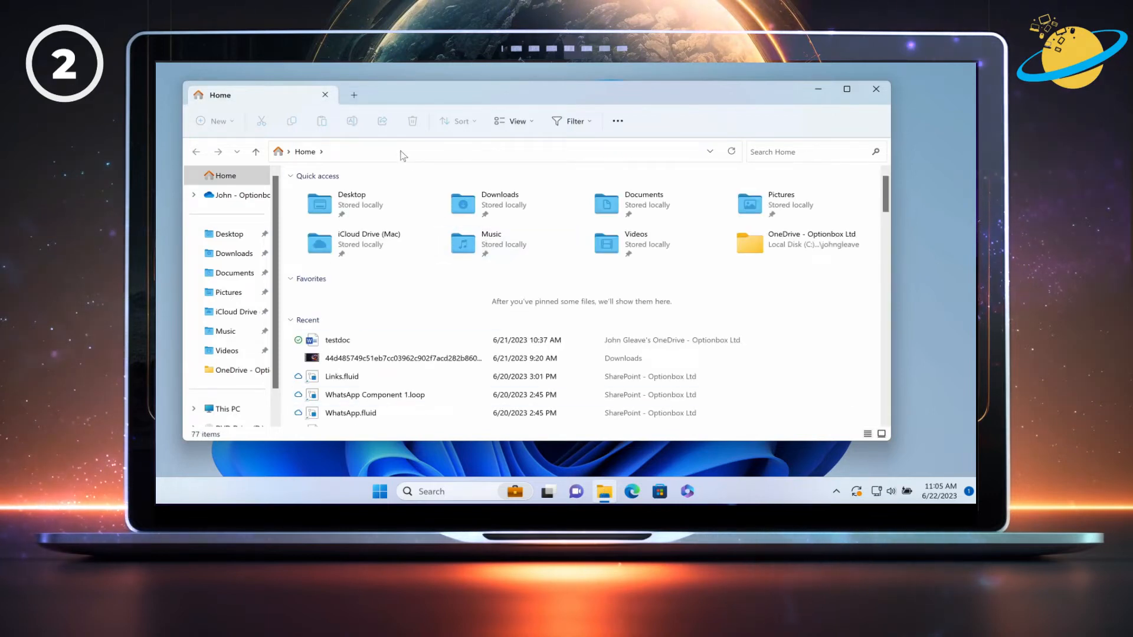
Step: Go to %appdata%/Microsoft/Teams and enter the Cache_Data folder inside Cache
type("%appdata%/Microsoft/Teams")
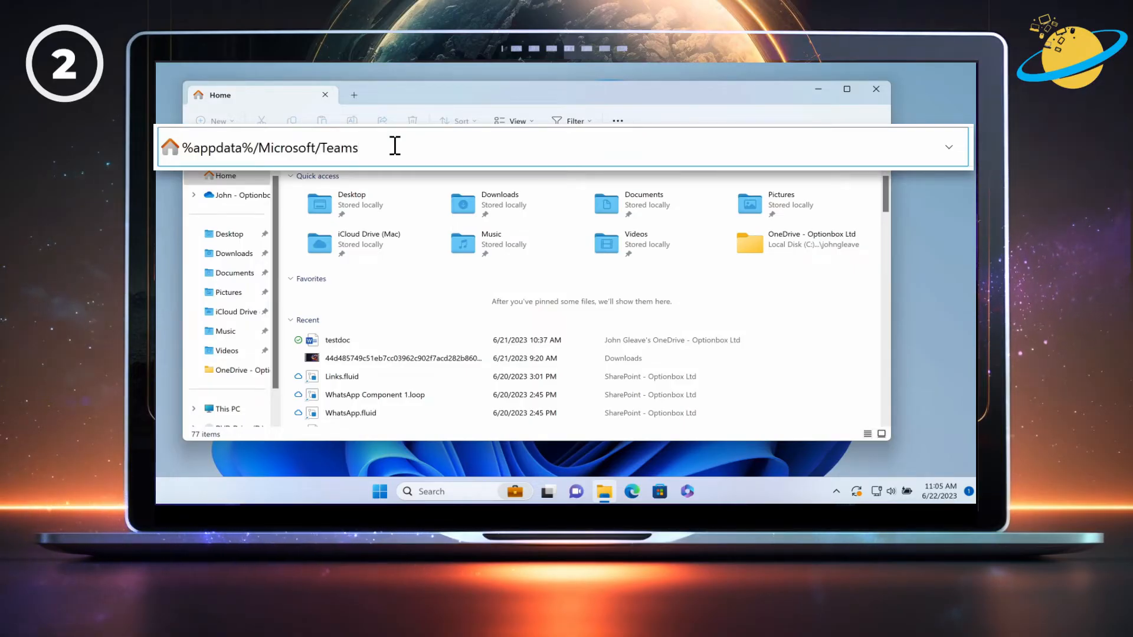
key("Enter")
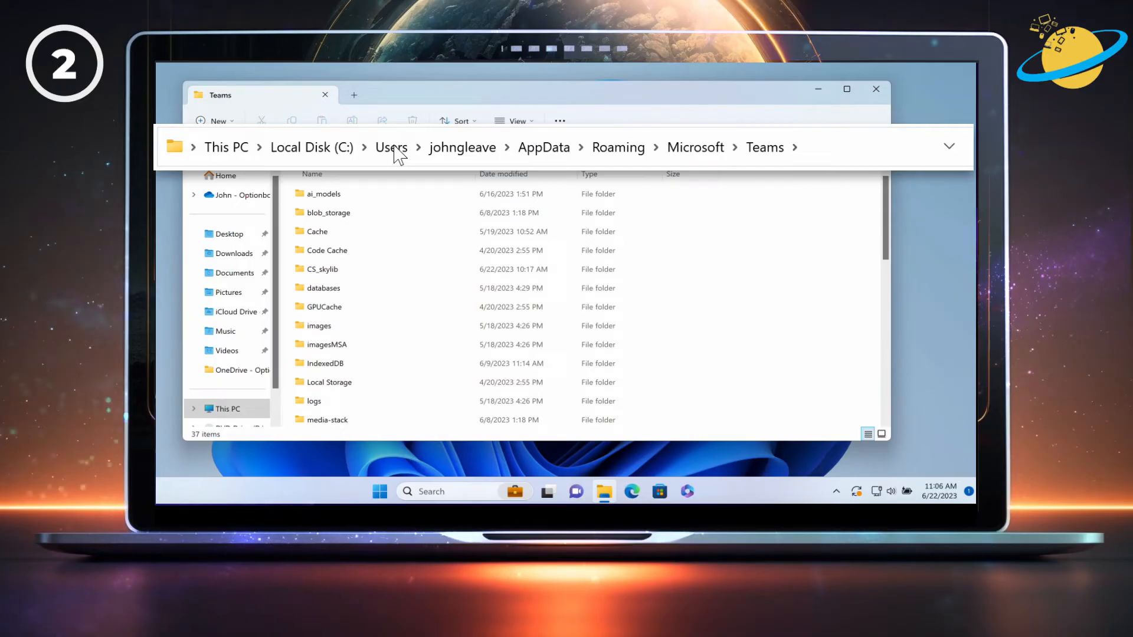
left_click(316, 231)
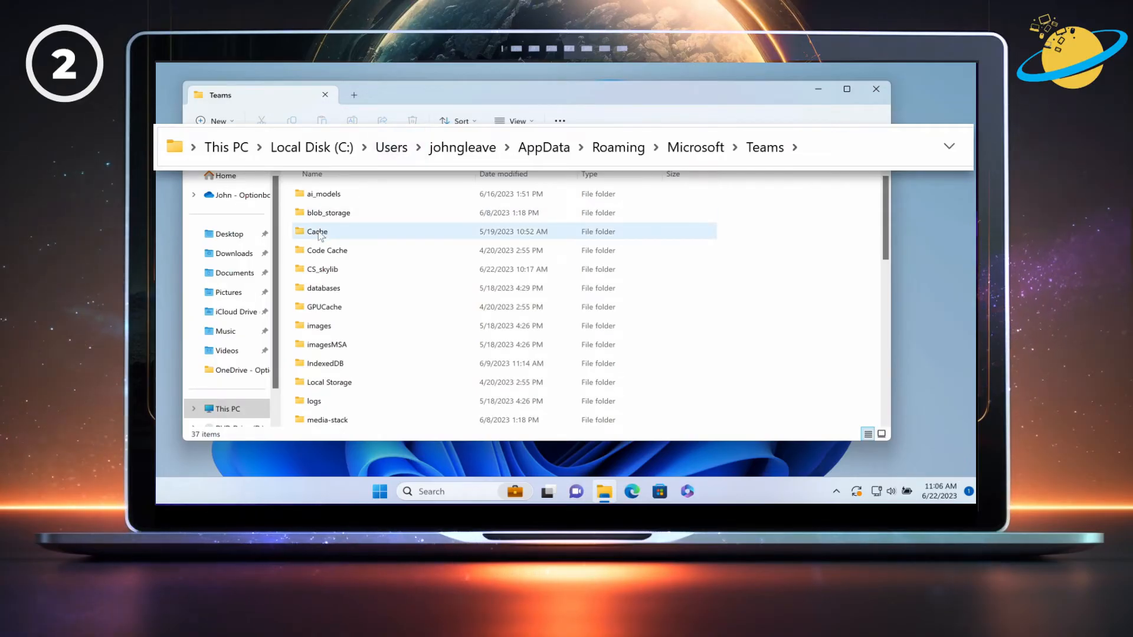
double_click(317, 232)
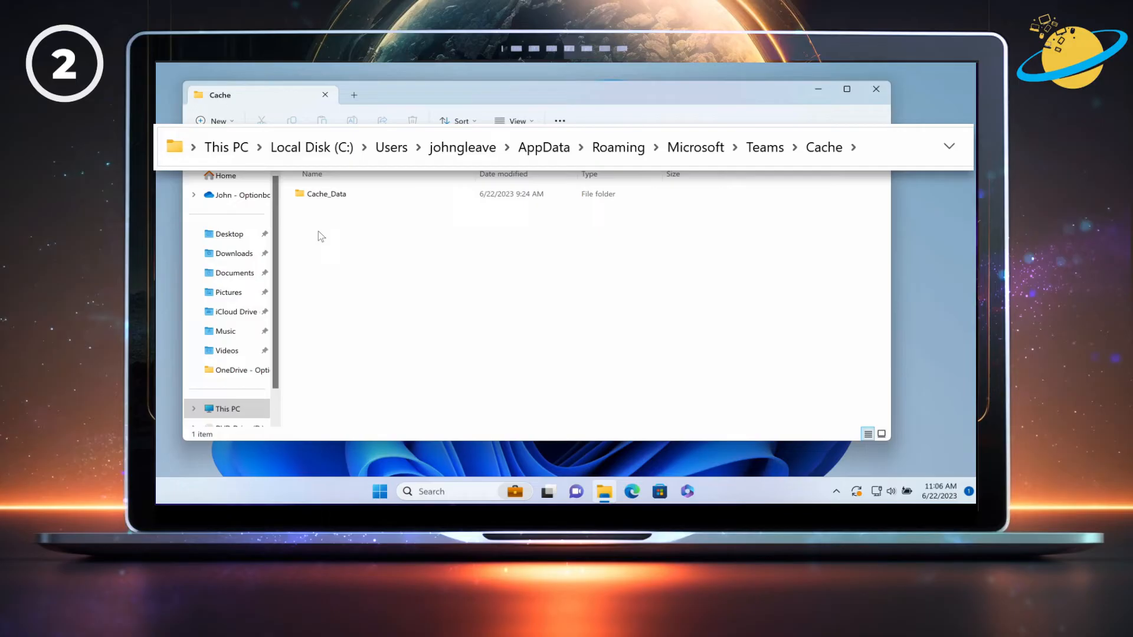
left_click(326, 193)
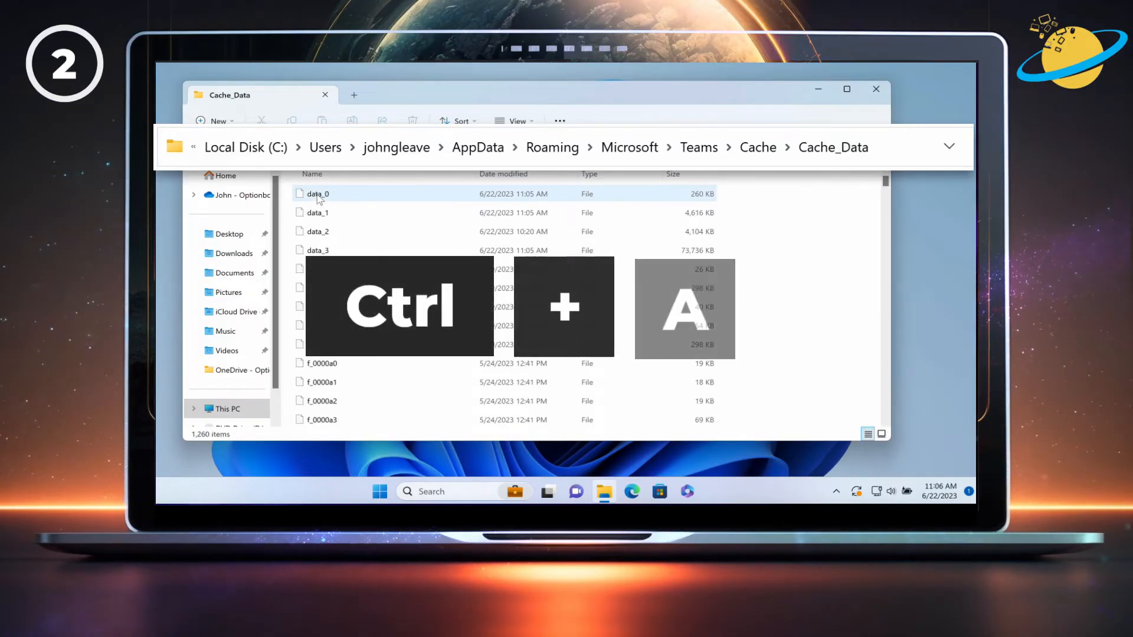
Step: Select all 1,260 cache files and bring up the delete action
key("ctrl+a")
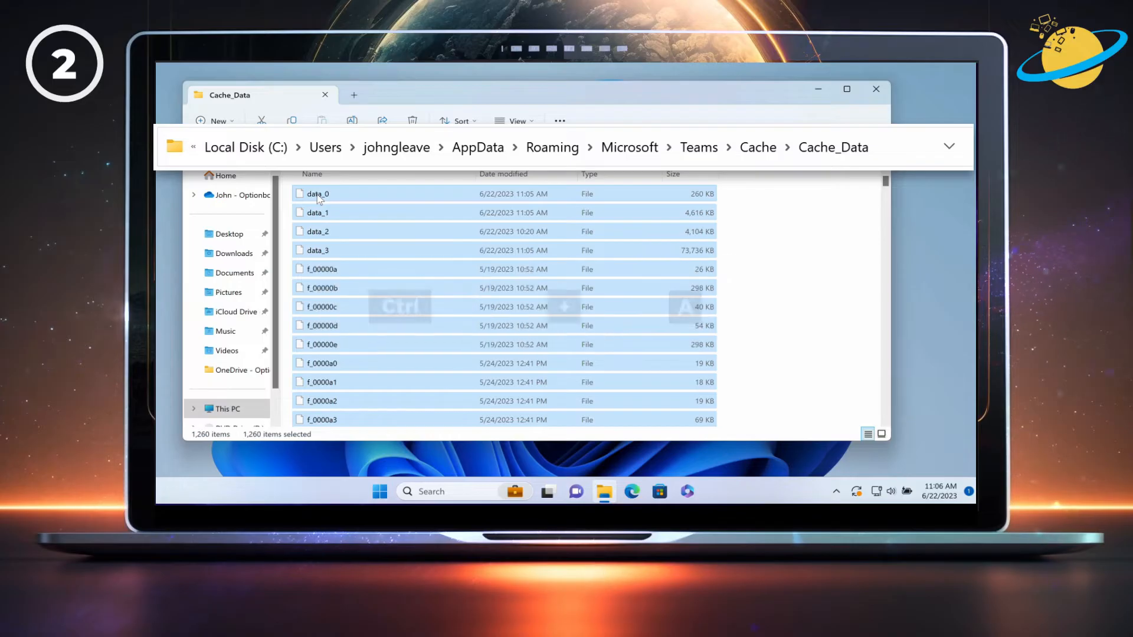
key("ctrl+a")
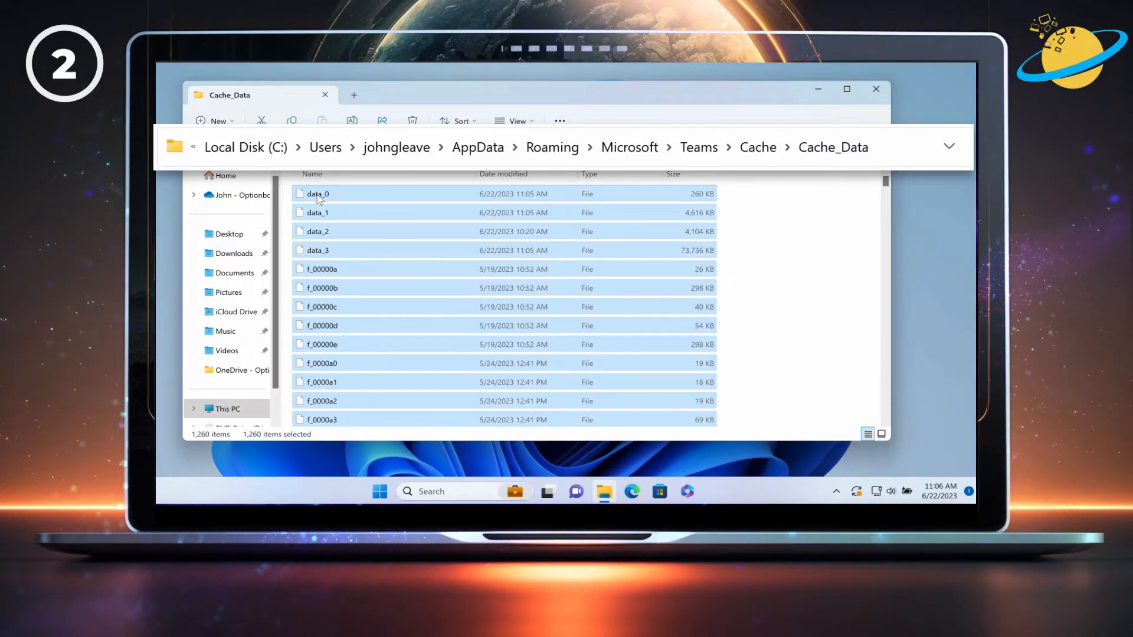
right_click(316, 193)
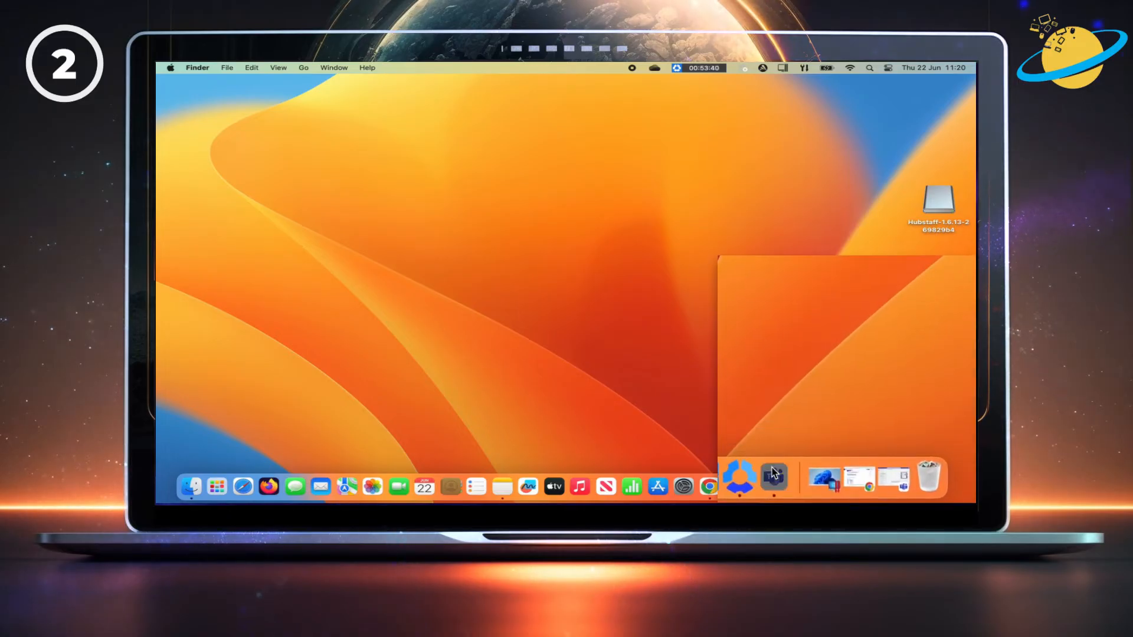
Step: Quit Microsoft Teams from its Dock menu
right_click(775, 478)
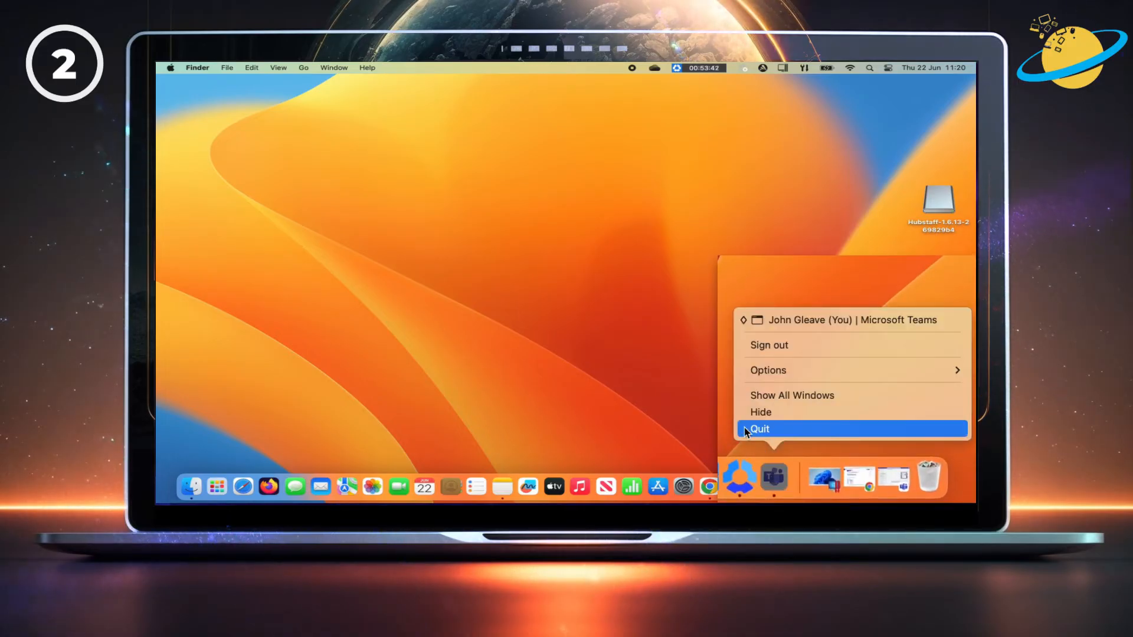
left_click(759, 428)
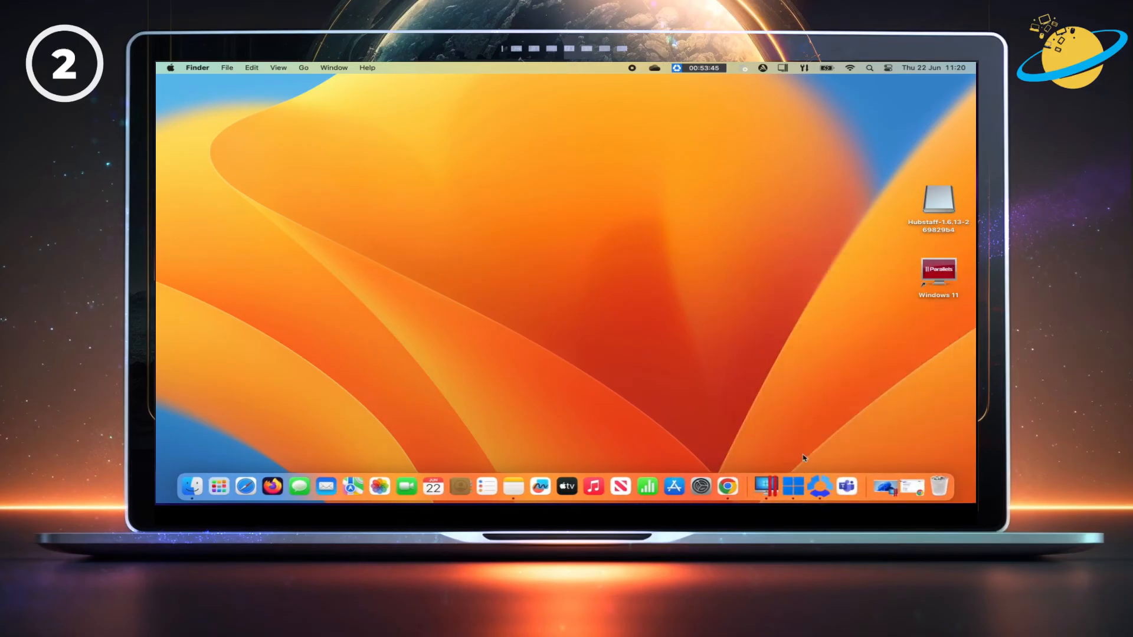
mouse_move(535, 282)
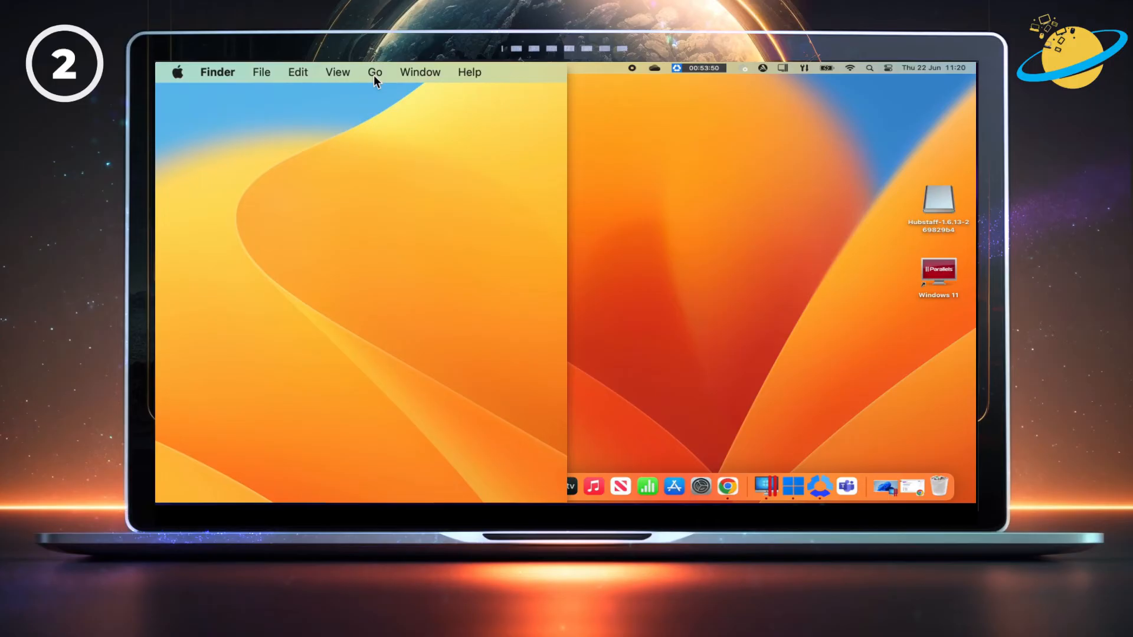
Step: Go to ~/Library/Application Support/Microsoft and move the Teams folder to the Bin
left_click(374, 72)
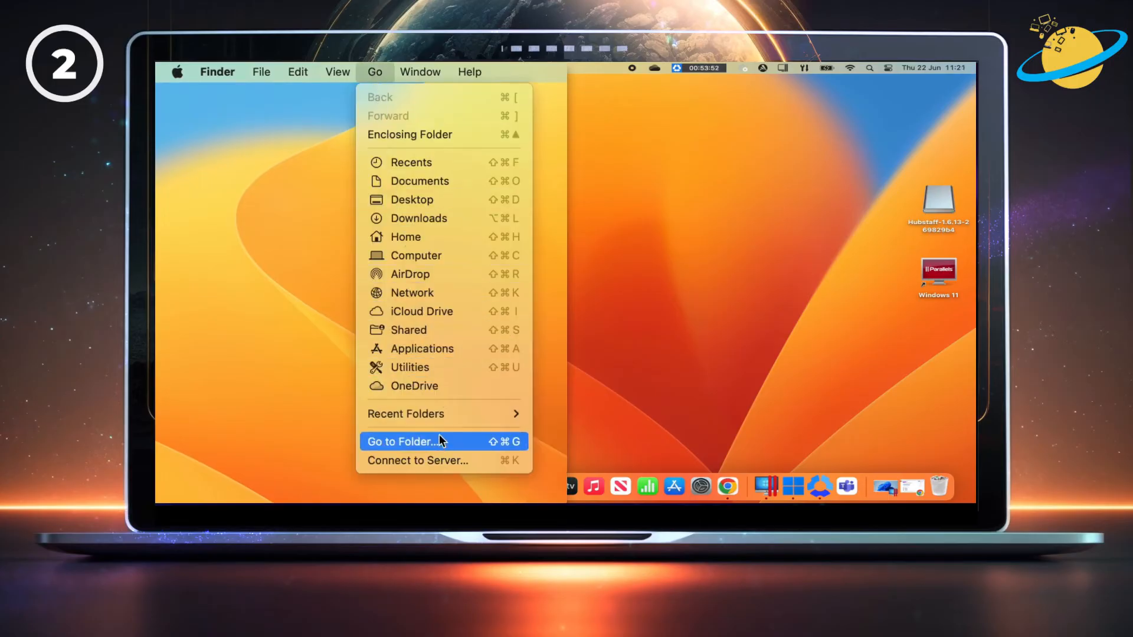
left_click(409, 442)
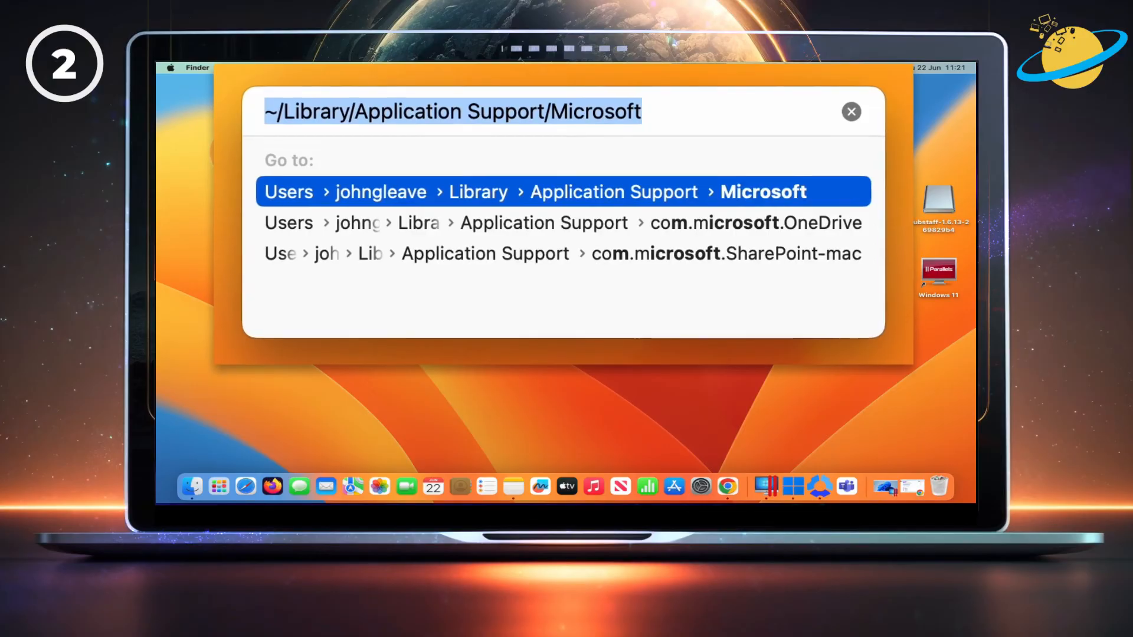
mouse_move(582, 204)
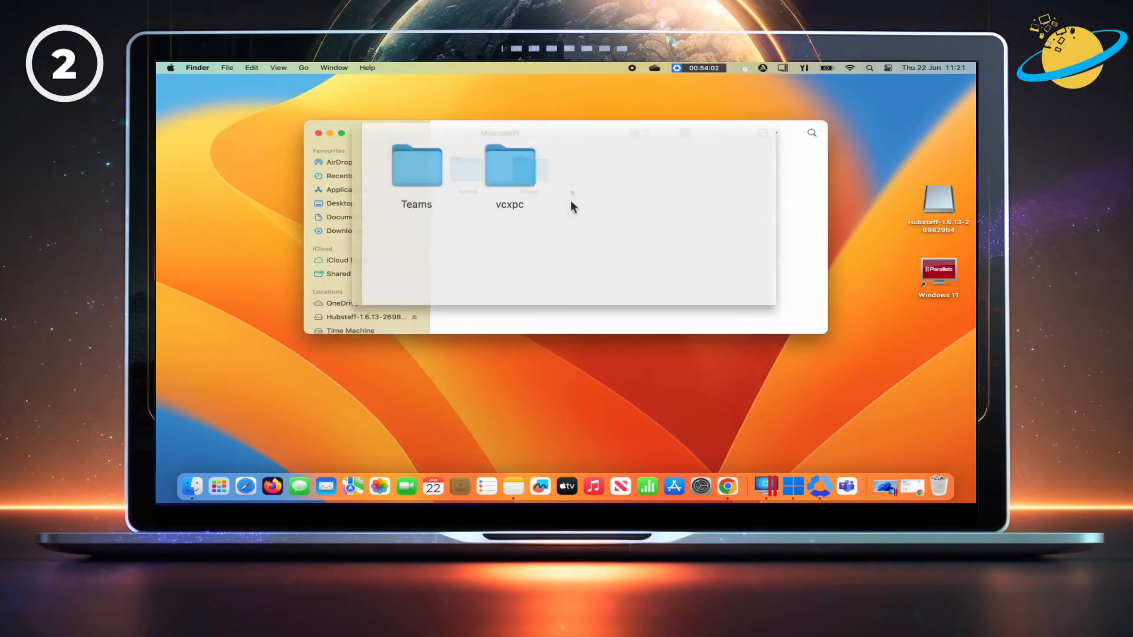
right_click(417, 165)
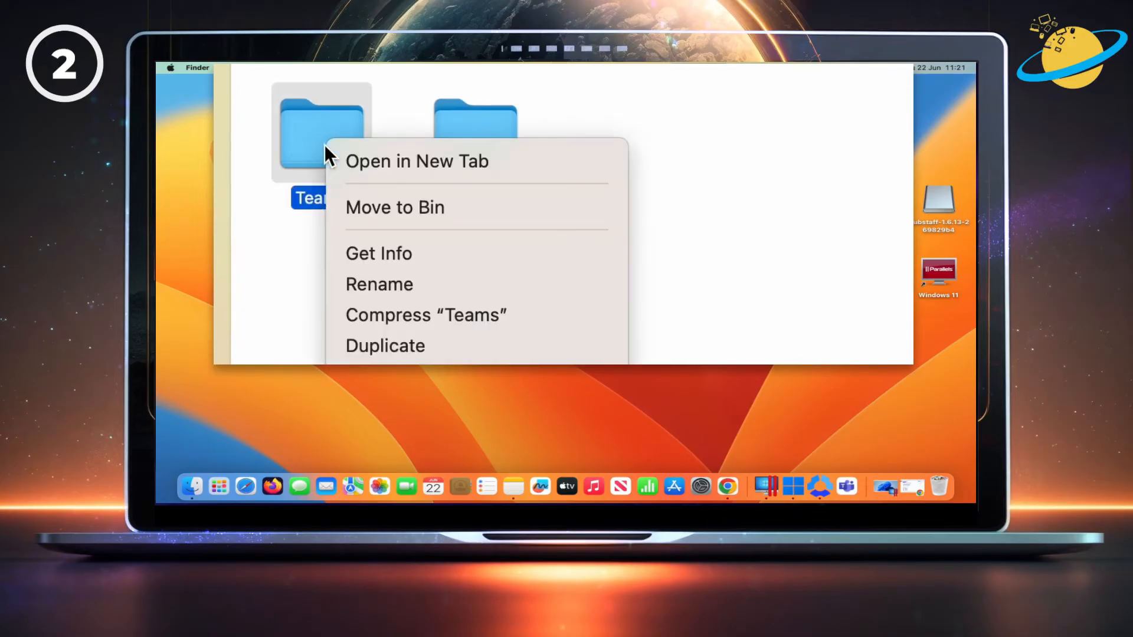
mouse_move(396, 208)
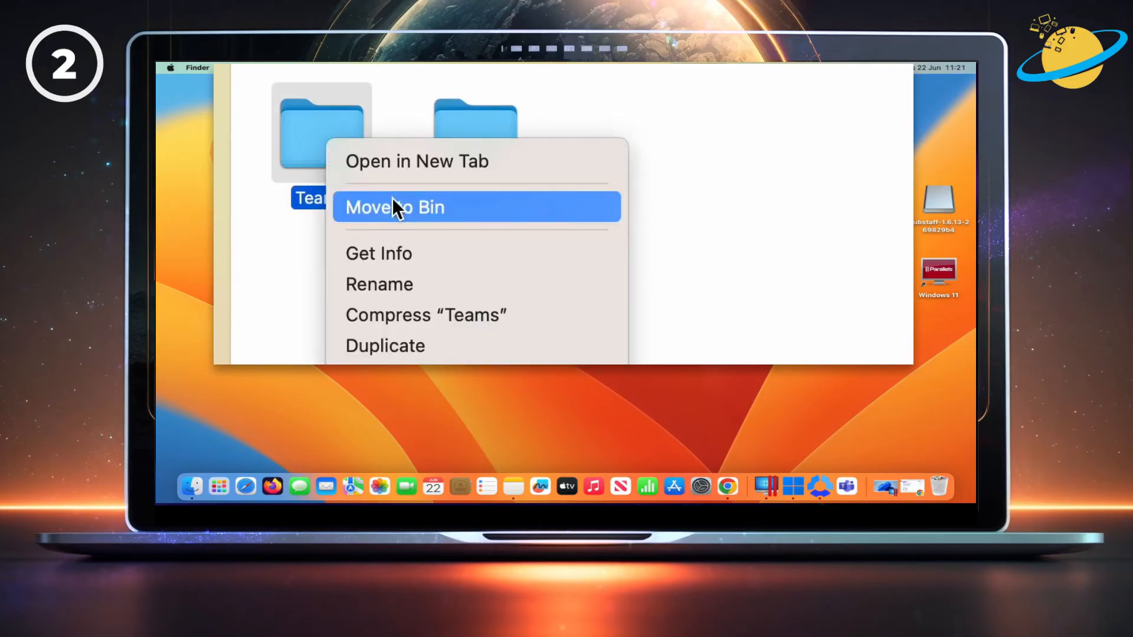
left_click(394, 207)
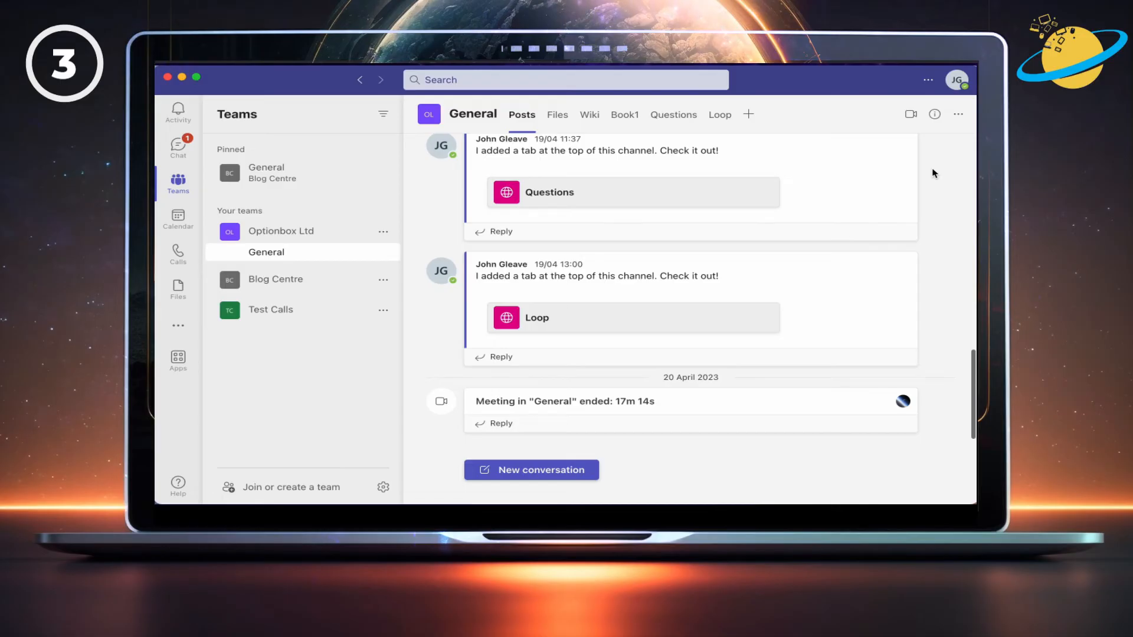
mouse_move(928, 92)
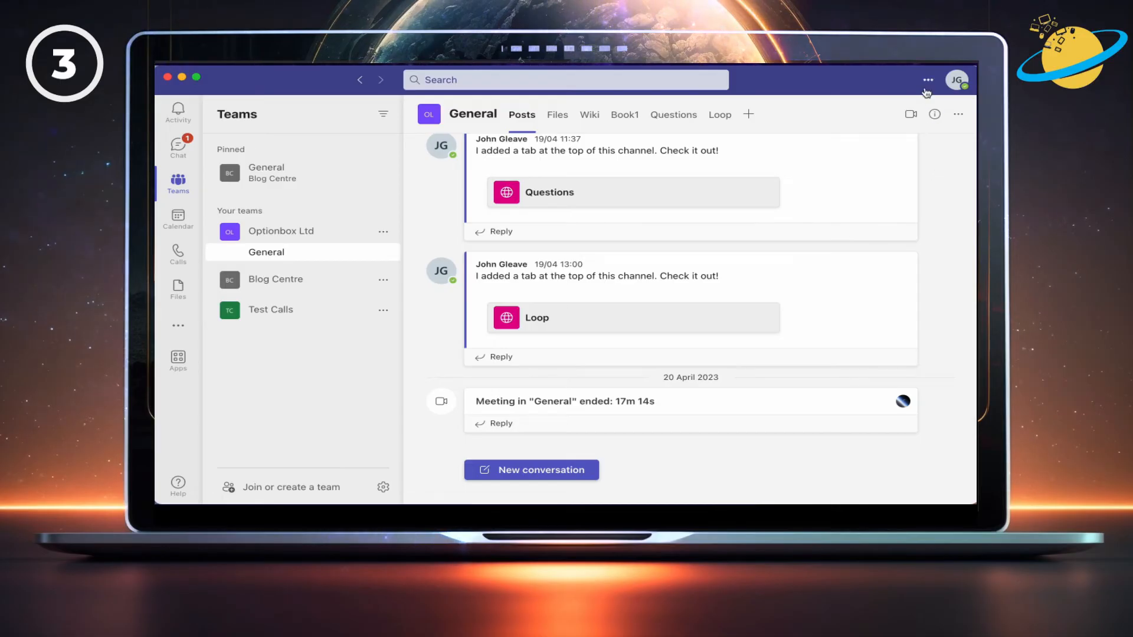
Step: Check for Teams updates from the profile options menu
left_click(927, 79)
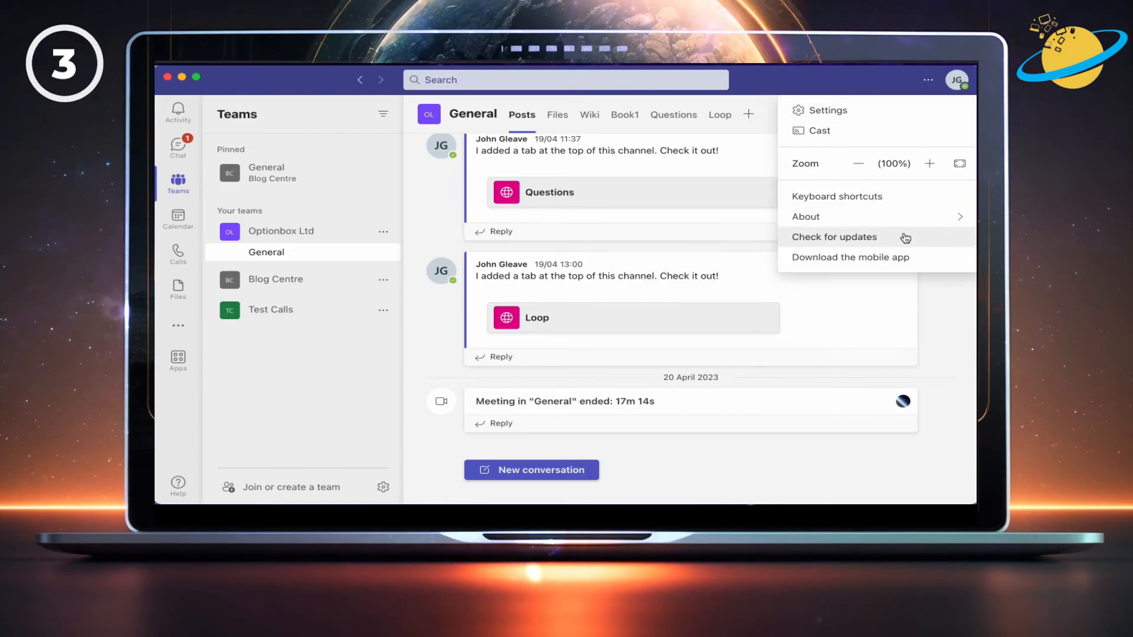
left_click(833, 236)
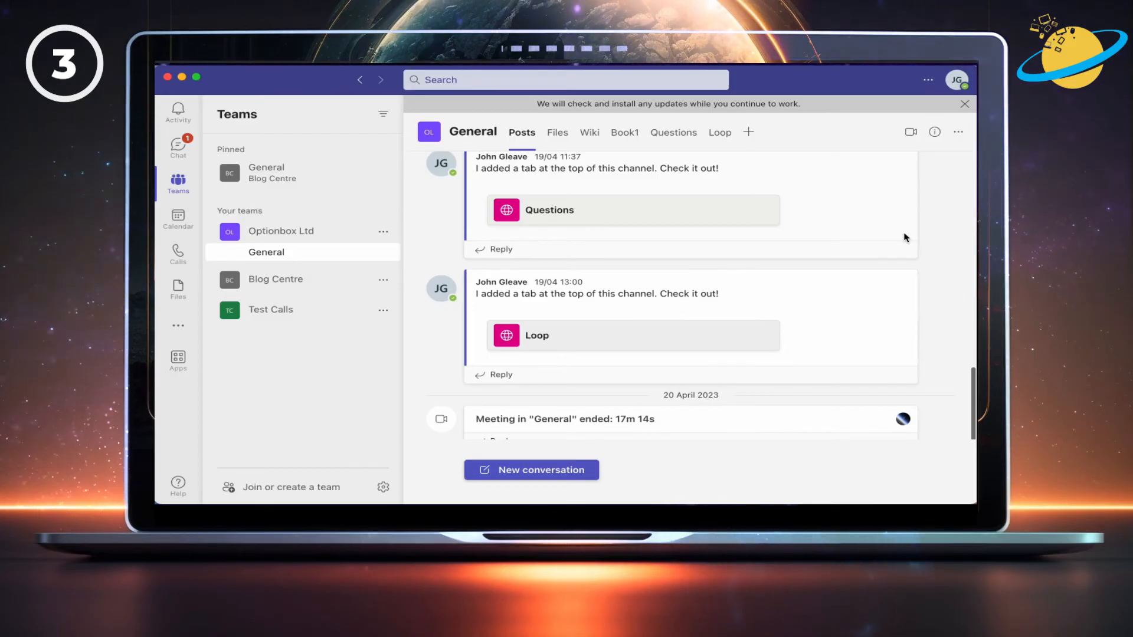
mouse_move(957, 79)
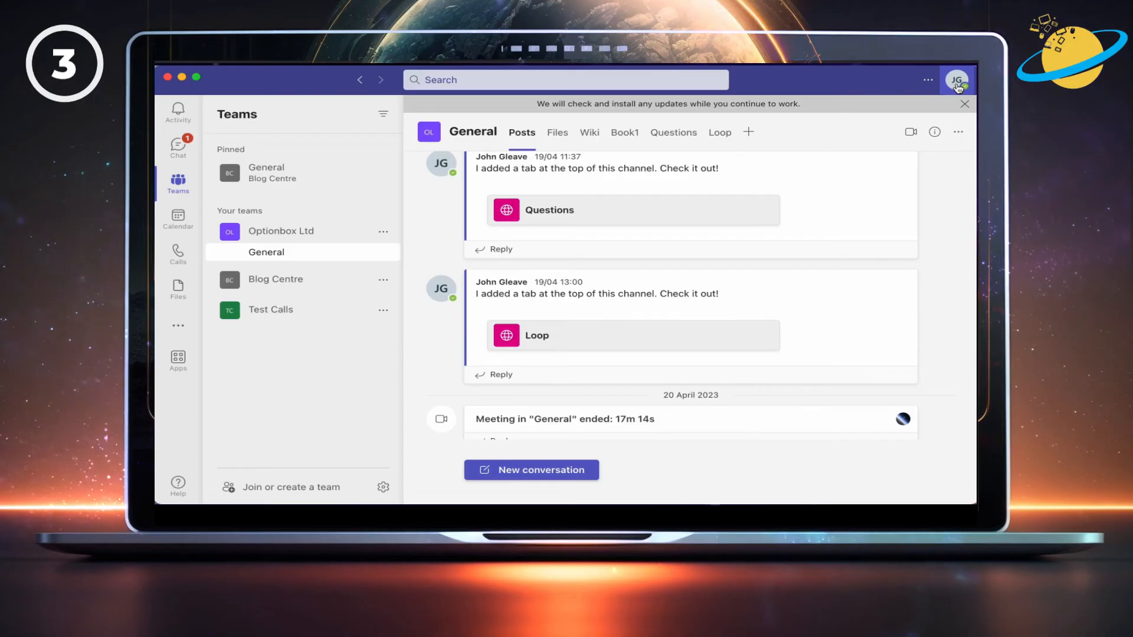
Step: Sign out of the Teams account from the profile menu and confirm so the app reloads
left_click(957, 79)
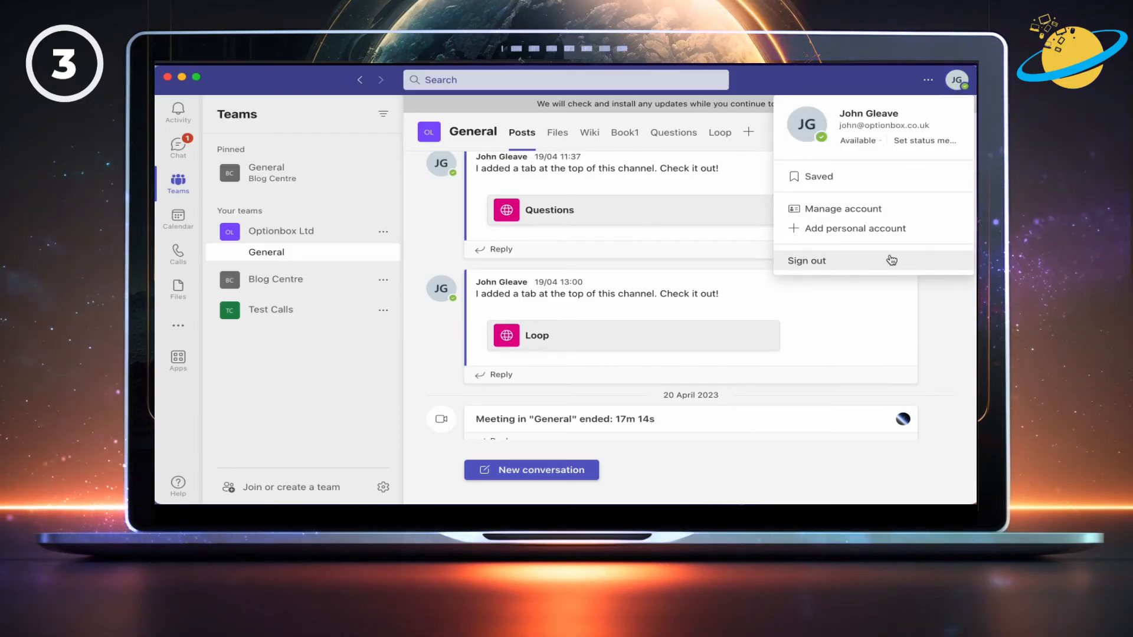
left_click(807, 261)
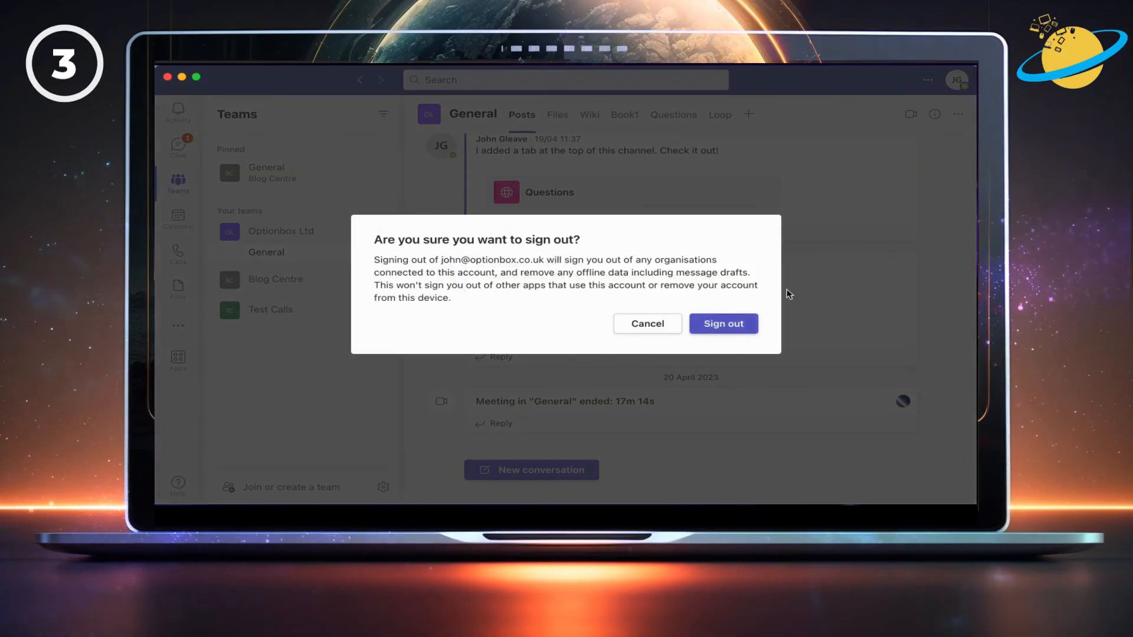
left_click(722, 324)
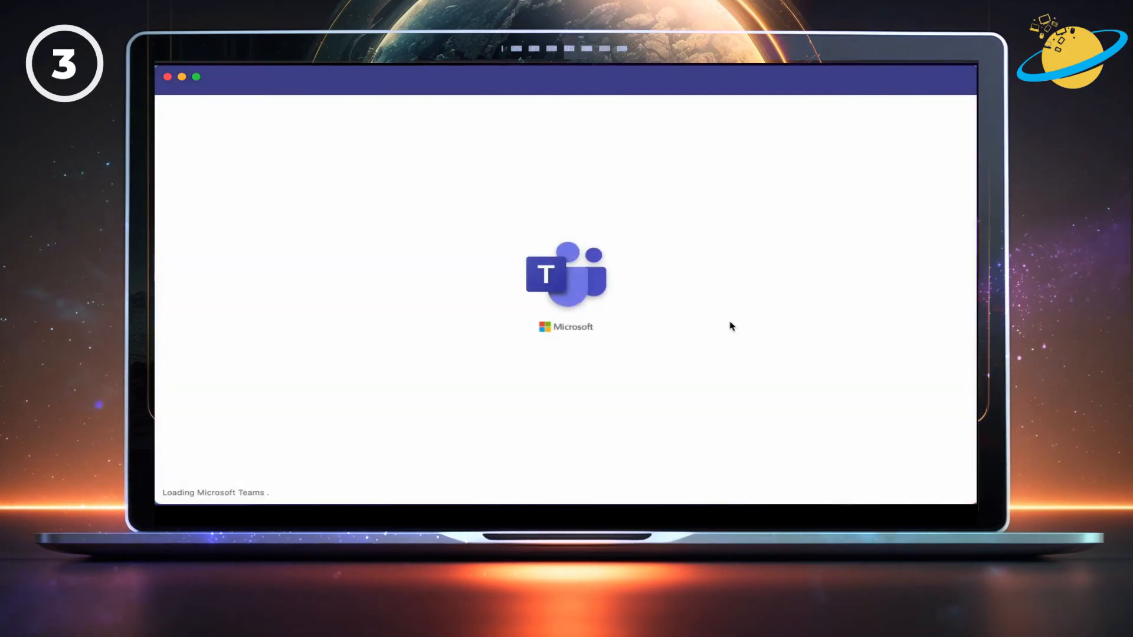